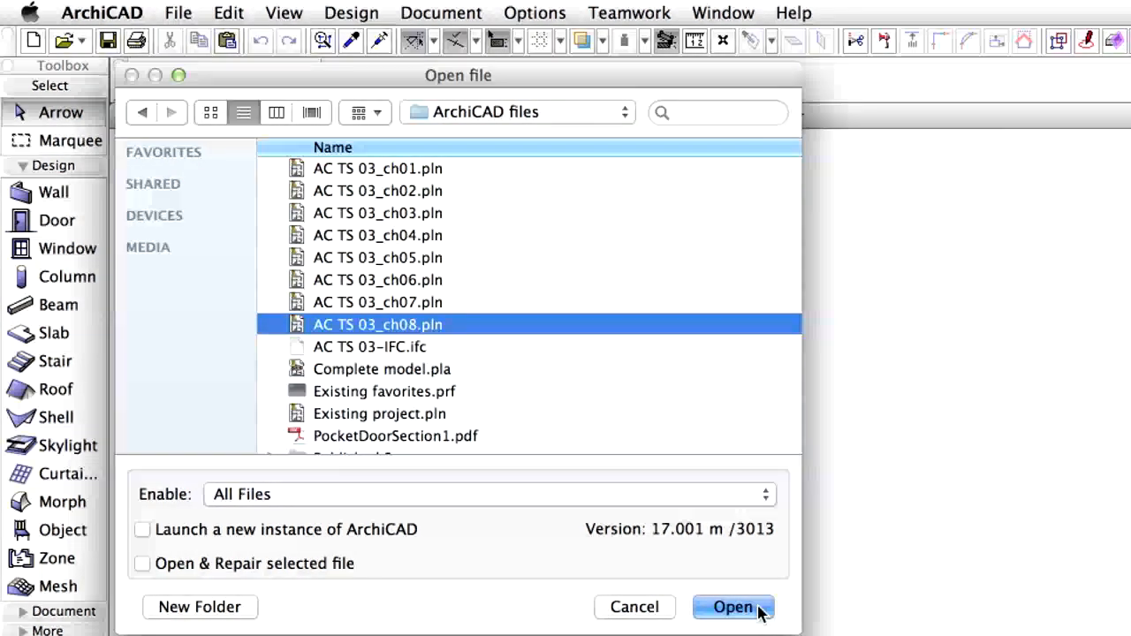
Step: Open the project file AC TS 03_ch08.pln from the Open dialog
{"action": "left_click", "coordinate": [731, 607]}
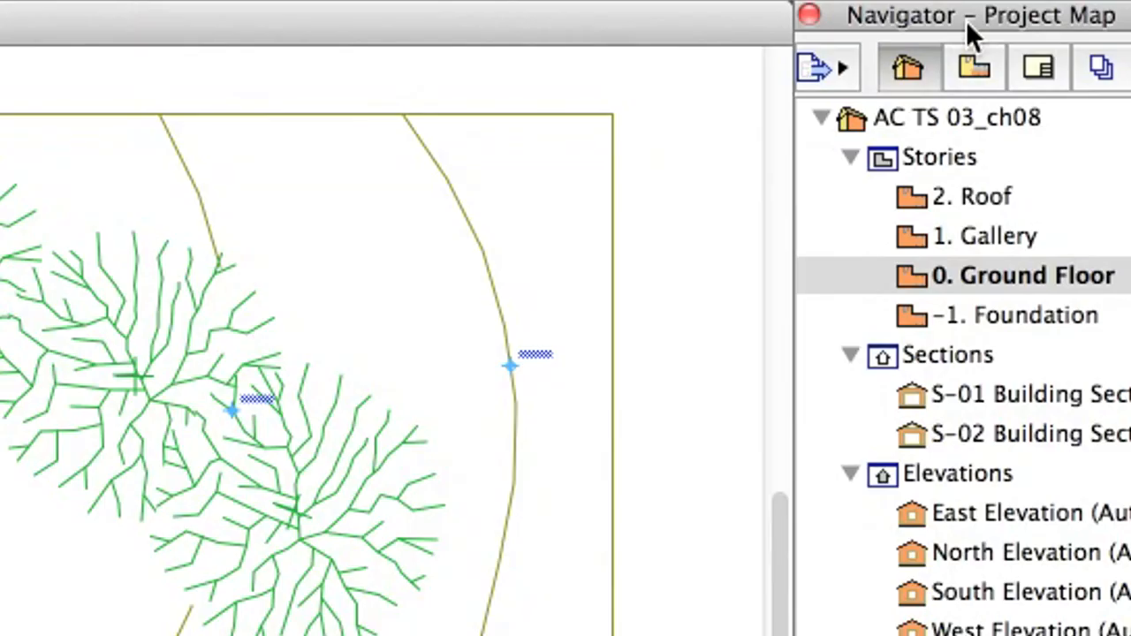
{"action": "mouse_move", "coordinate": [1069, 71]}
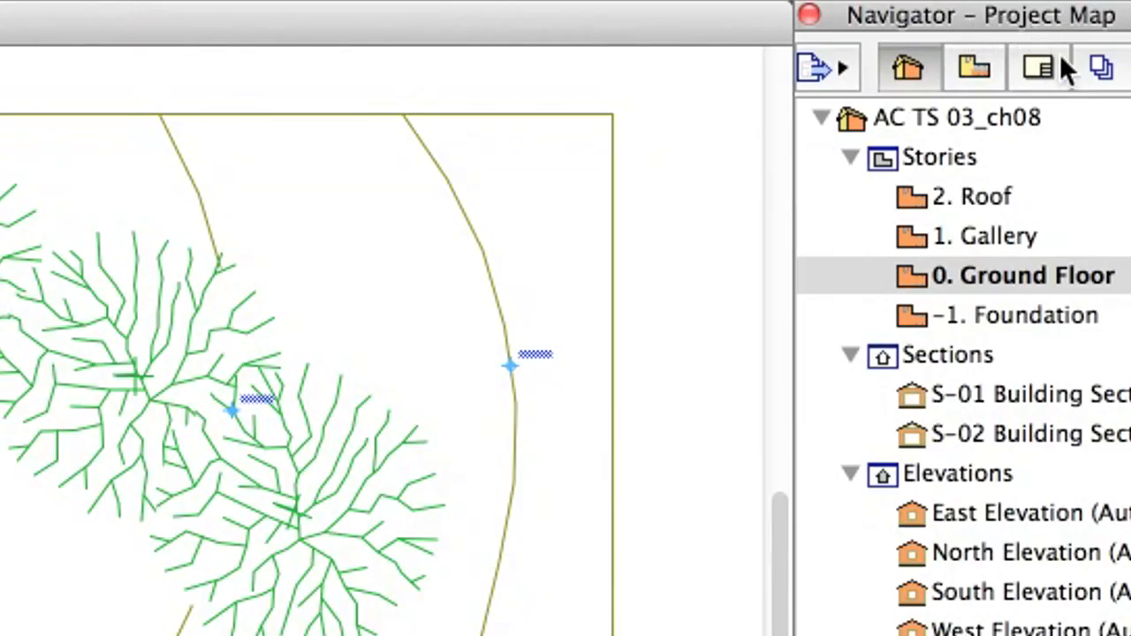
Step: In the Layout Book, open the Ground Floor, North, East and West Elevation sheets
{"action": "left_click", "coordinate": [1036, 68]}
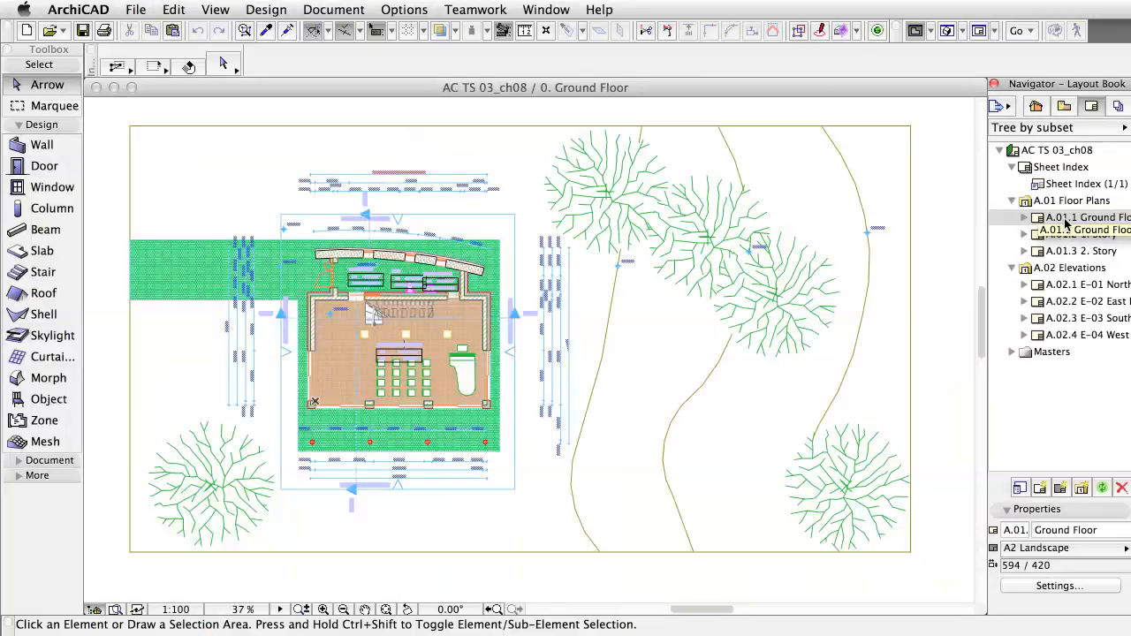
{"action": "double_click", "coordinate": [1087, 216]}
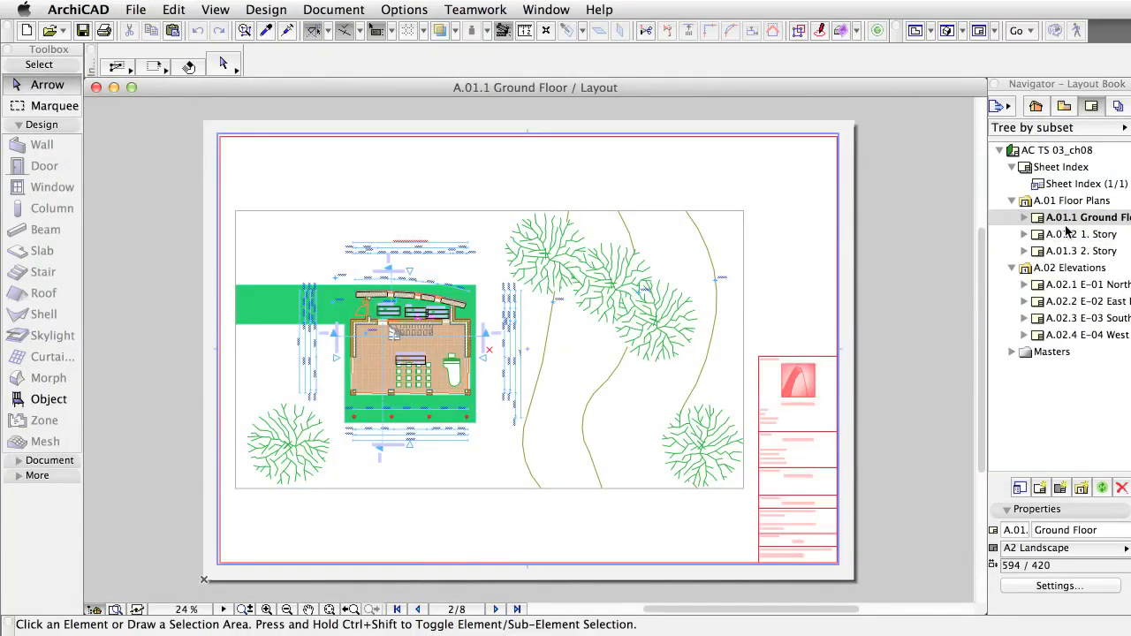
{"action": "left_click", "coordinate": [1087, 284]}
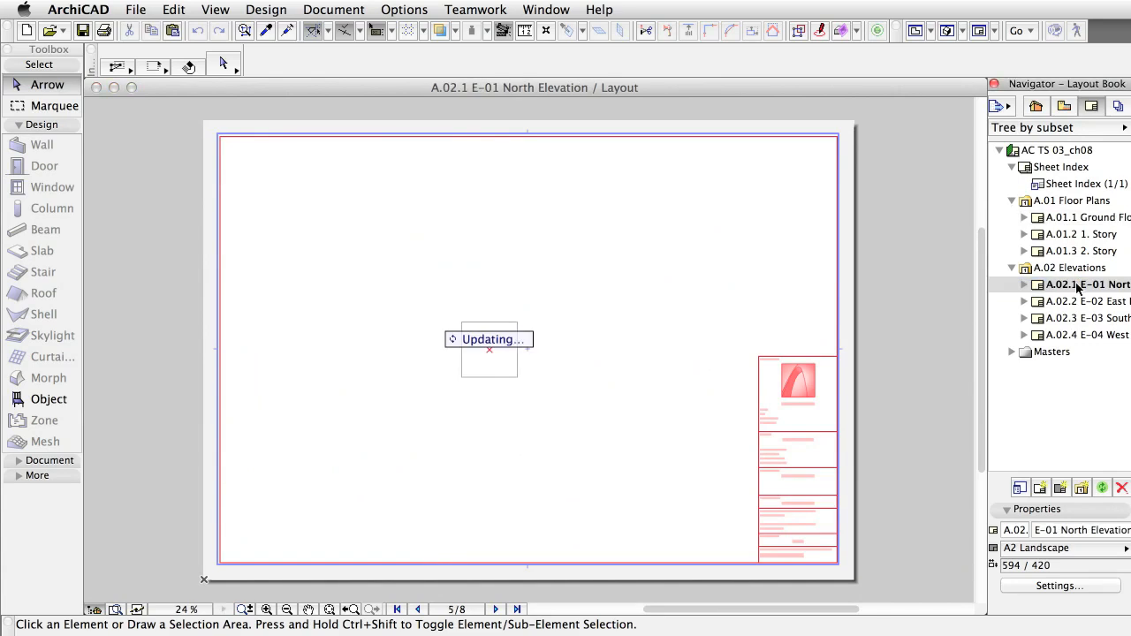
{"action": "left_click", "coordinate": [1085, 301]}
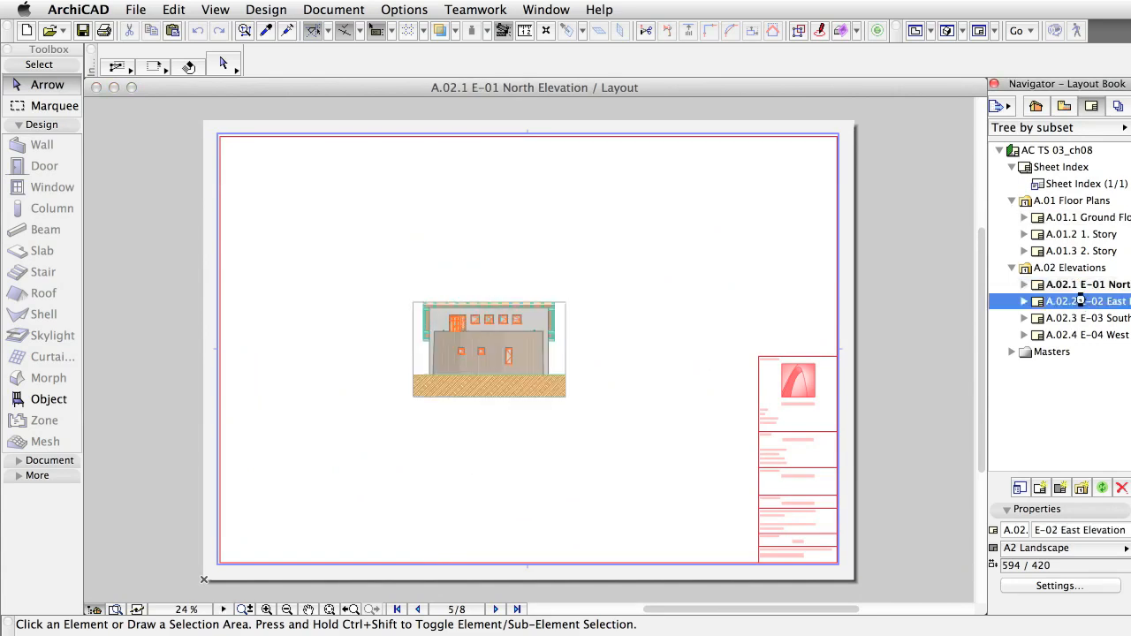
{"action": "left_click", "coordinate": [1085, 318]}
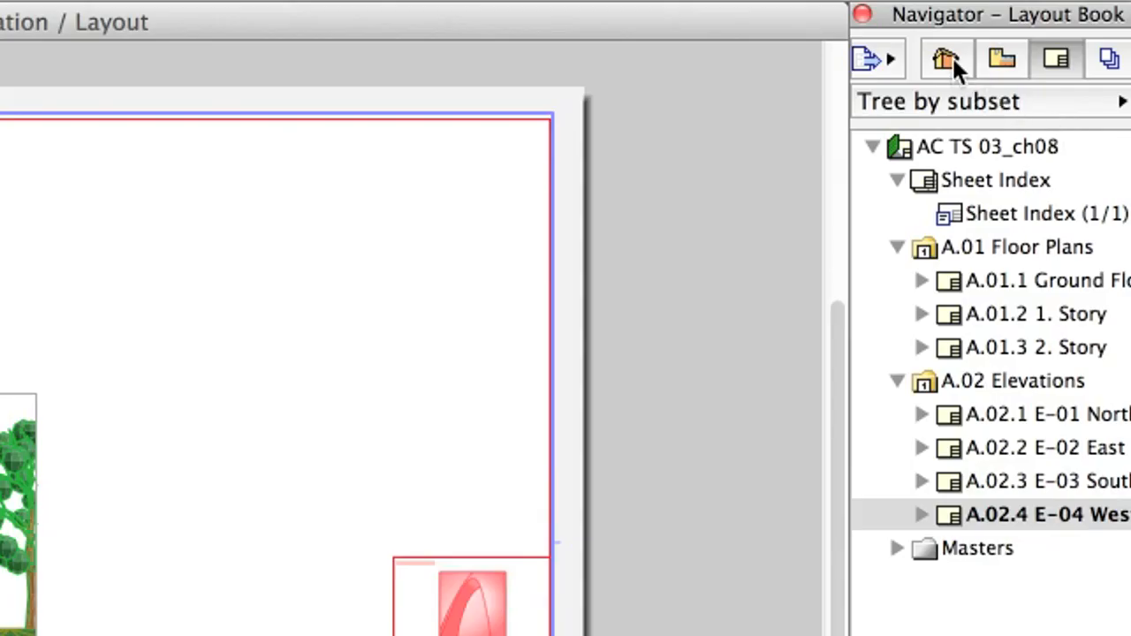
Step: Open the four elevations' settings and use uniform pens for cut elements and uncut contours
{"action": "left_click", "coordinate": [947, 60]}
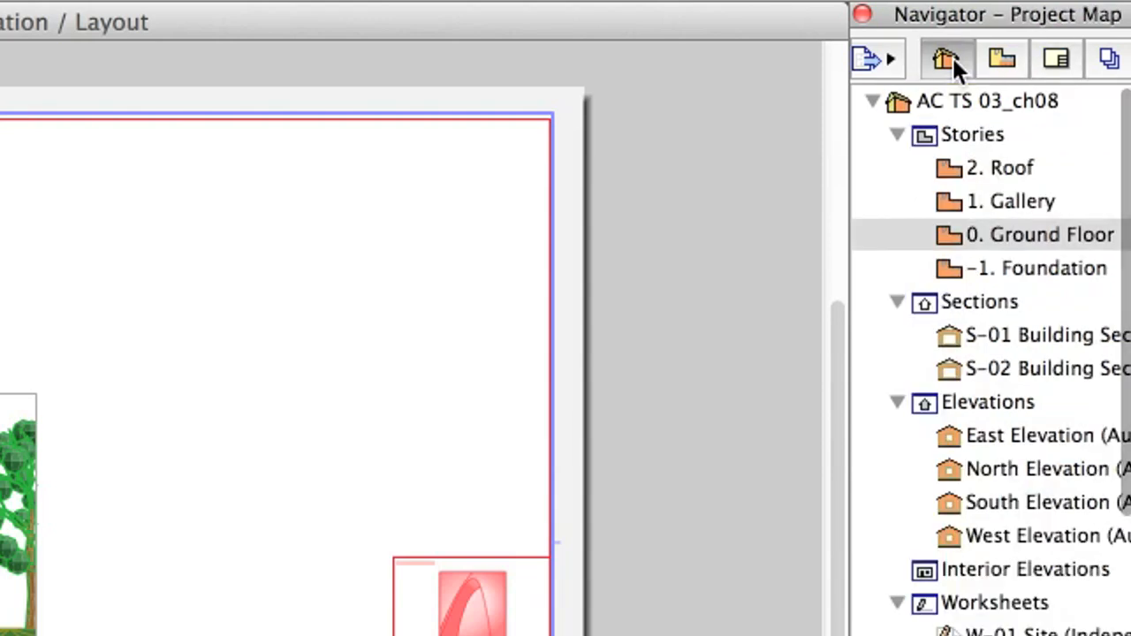
{"action": "mouse_move", "coordinate": [999, 437]}
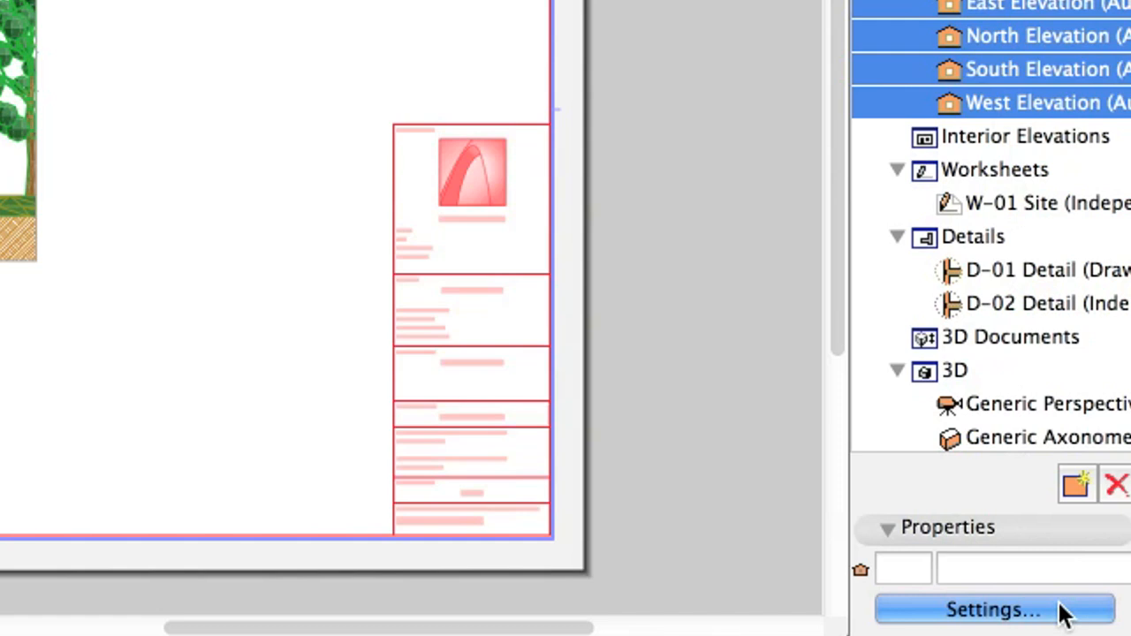
{"action": "left_click", "coordinate": [993, 610]}
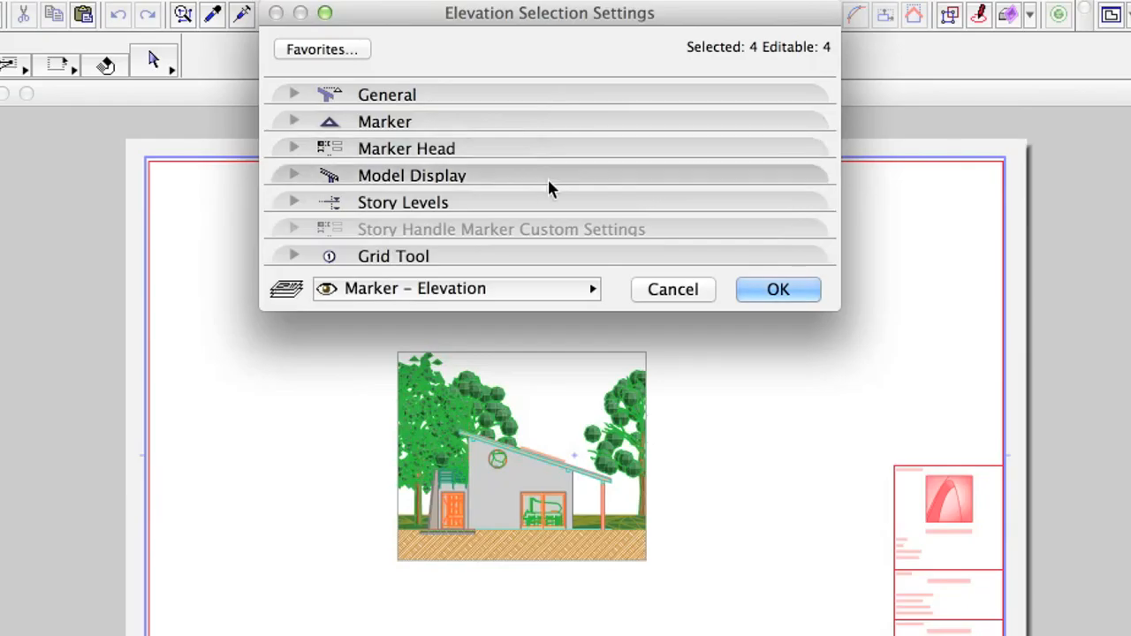
{"action": "left_click", "coordinate": [411, 175]}
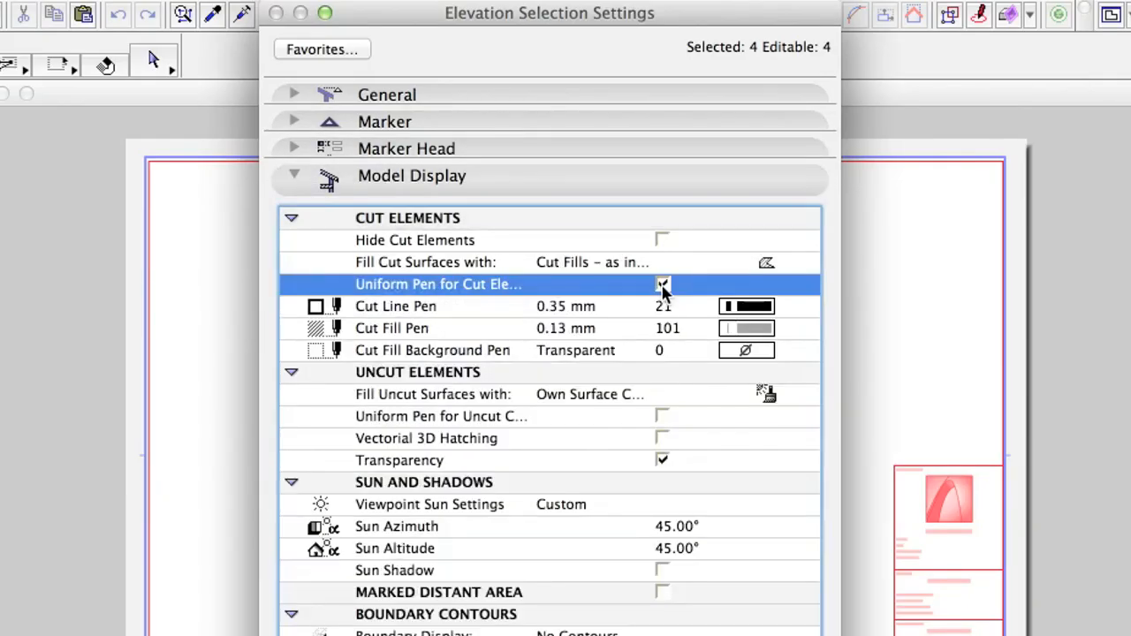
{"action": "left_click", "coordinate": [663, 284]}
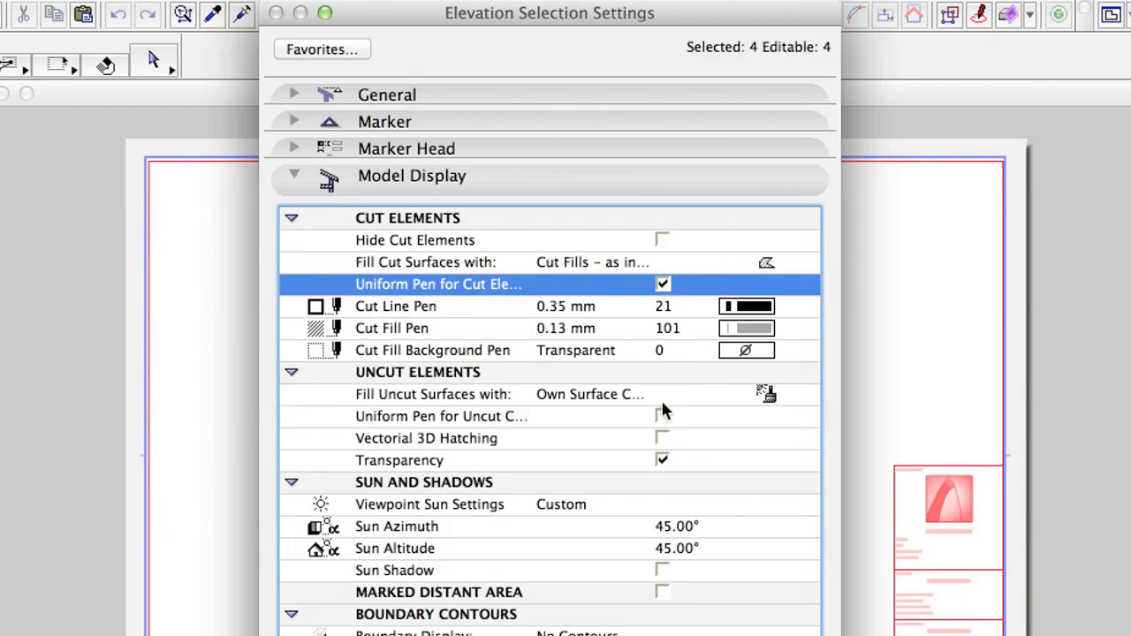
{"action": "left_click", "coordinate": [663, 416]}
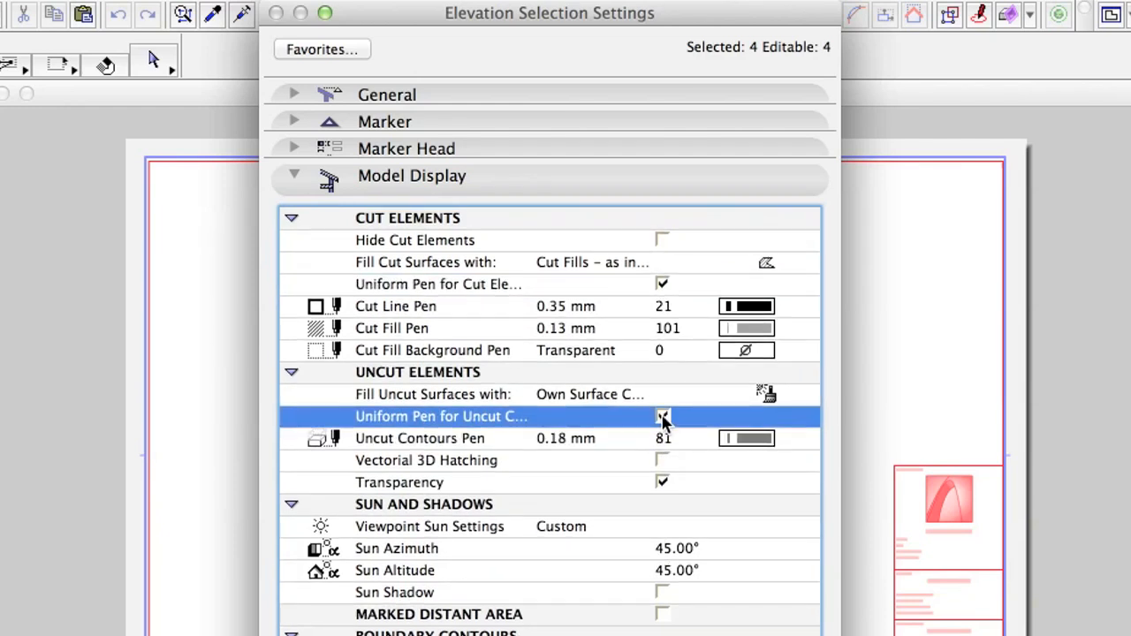
Step: Enable vectorial 3D hatching, sun shadows and the marked distant area with hatching, then confirm
{"action": "left_click", "coordinate": [663, 461]}
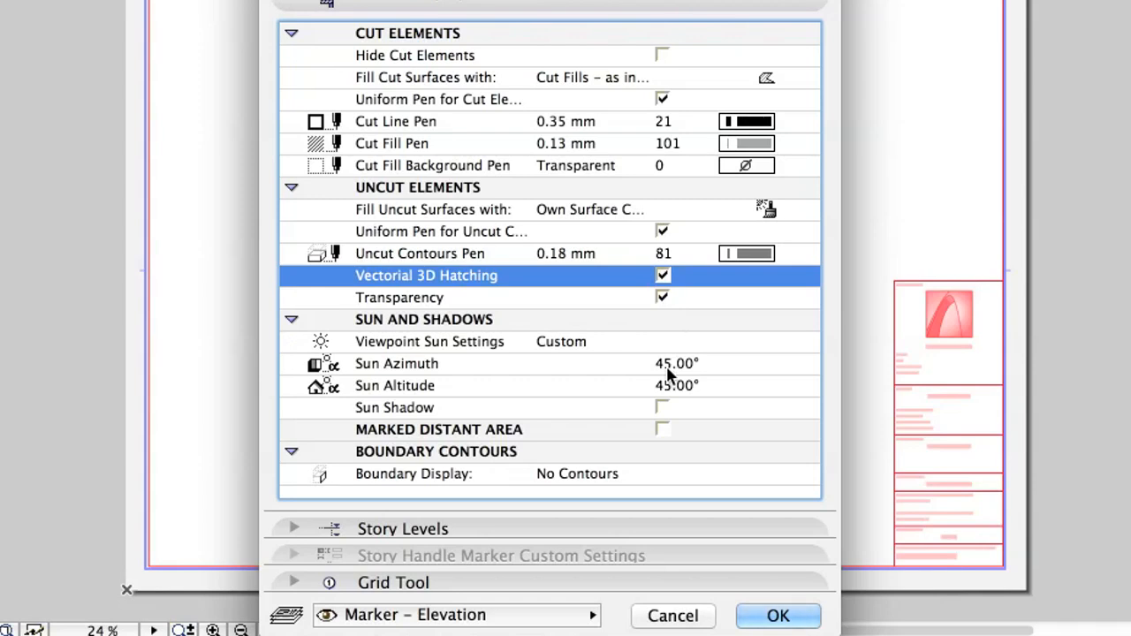
{"action": "left_click", "coordinate": [662, 407]}
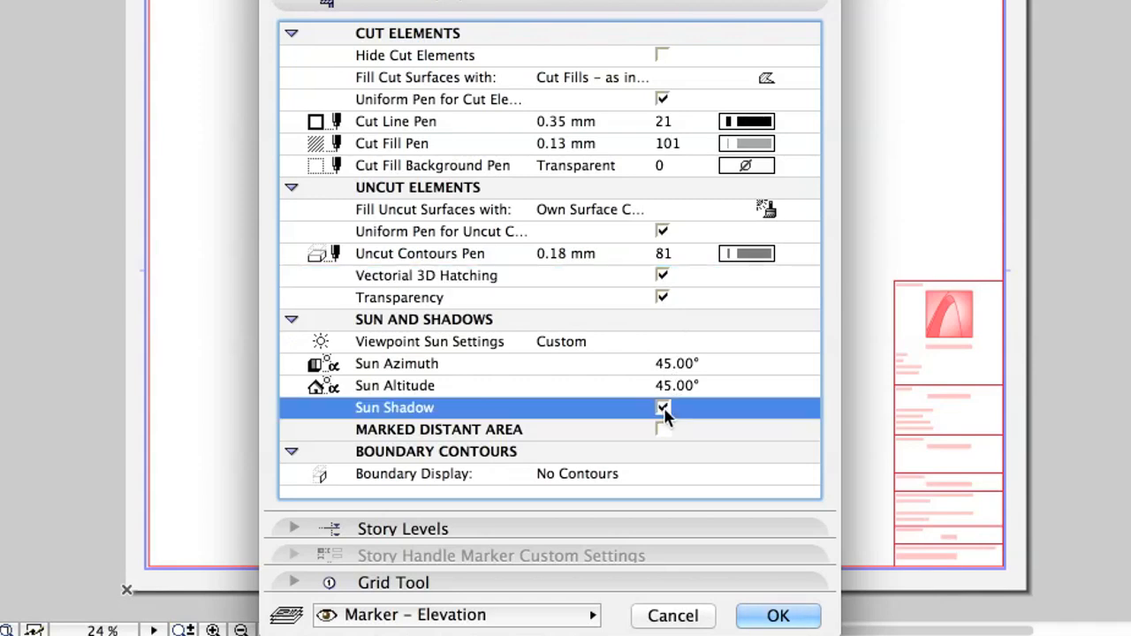
{"action": "left_click", "coordinate": [662, 408]}
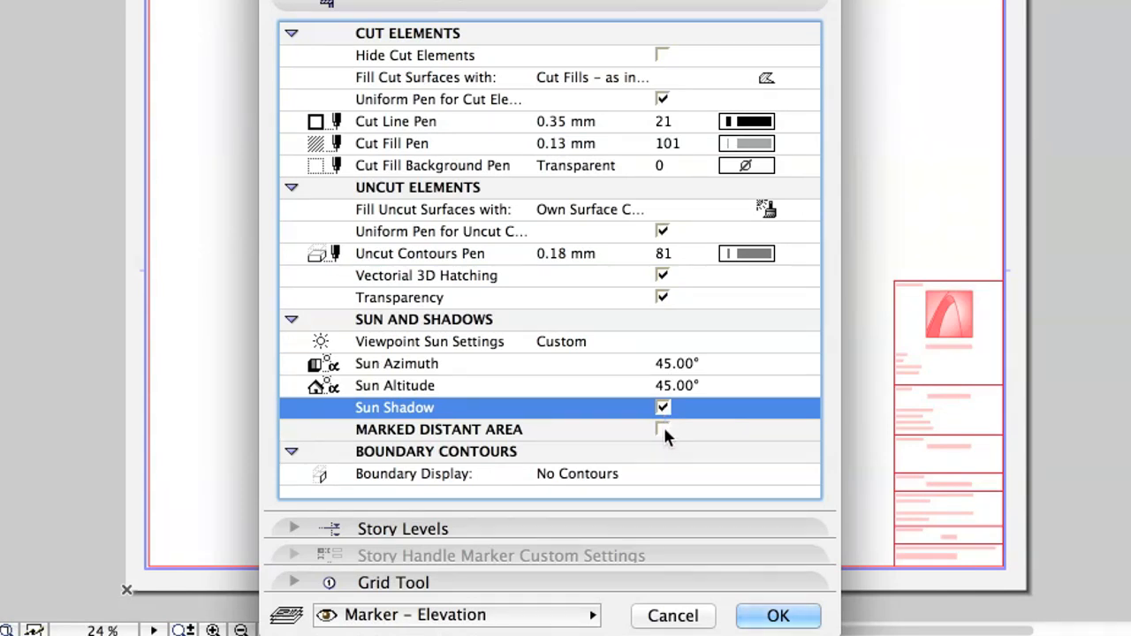
{"action": "left_click", "coordinate": [662, 429]}
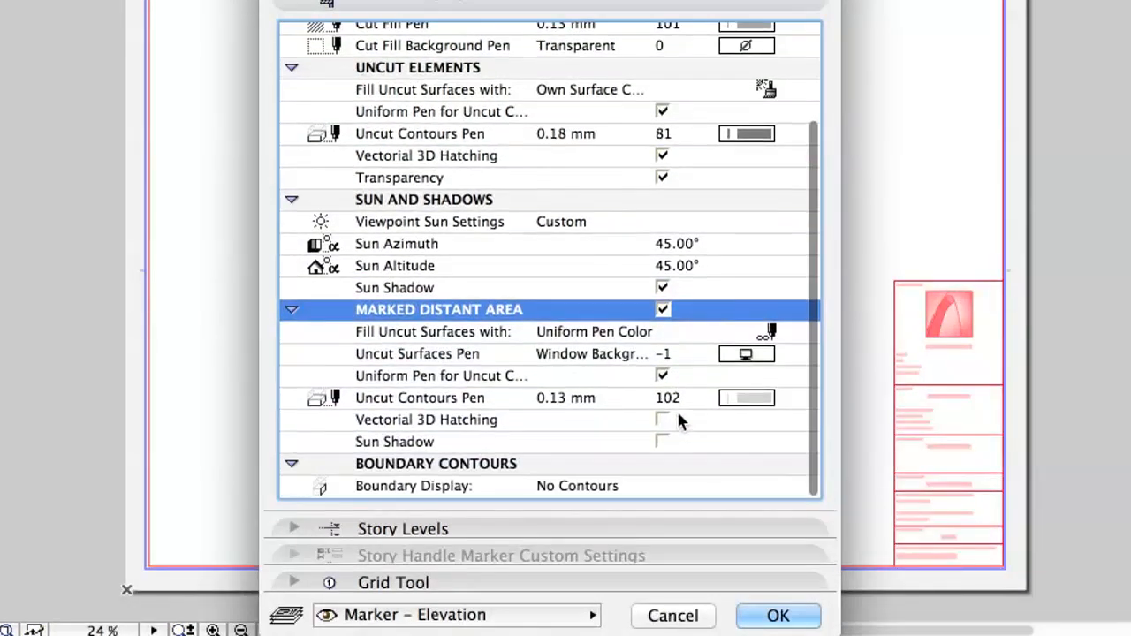
{"action": "left_click", "coordinate": [663, 421]}
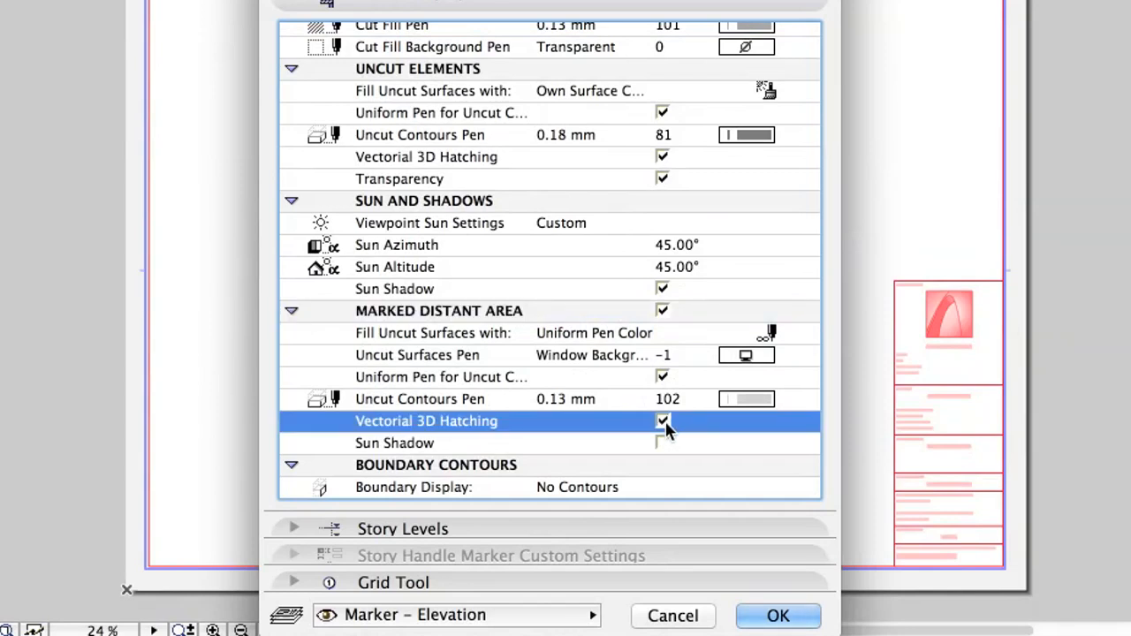
{"action": "scroll", "scroll_direction": "down", "scroll_amount": 3}
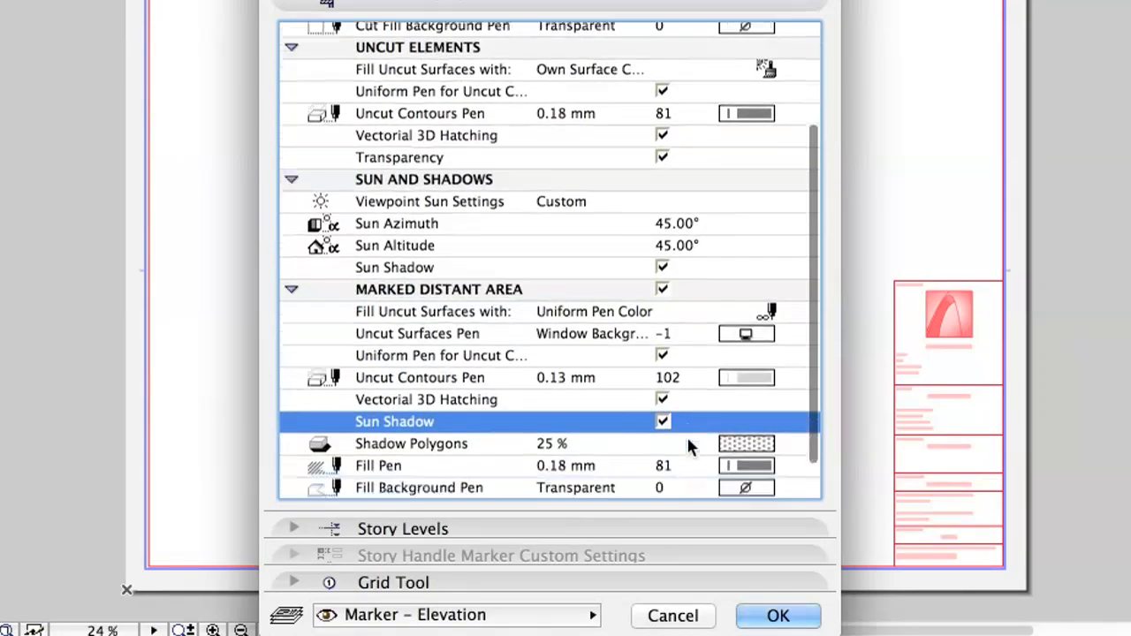
{"action": "scroll", "scroll_direction": "down", "scroll_amount": 3}
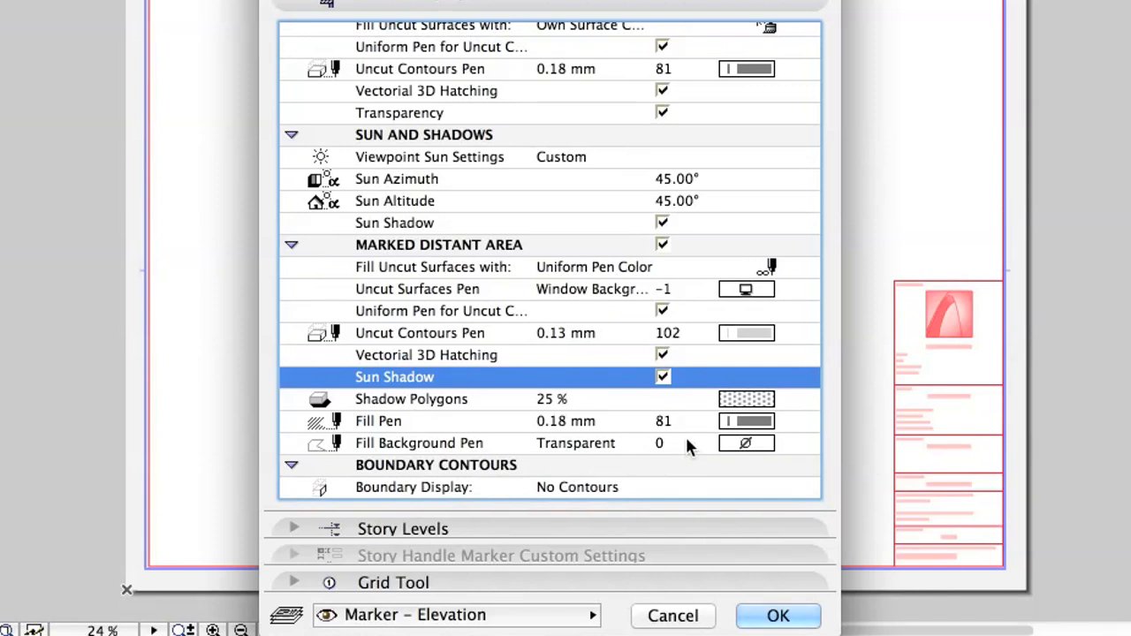
{"action": "mouse_move", "coordinate": [778, 615]}
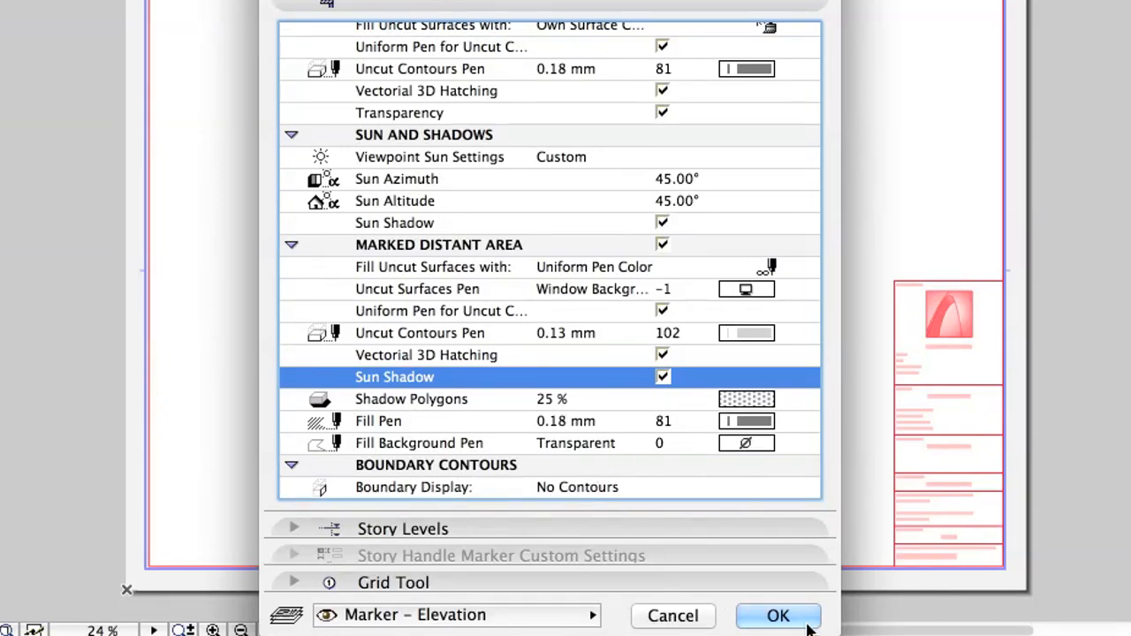
{"action": "left_click", "coordinate": [777, 616]}
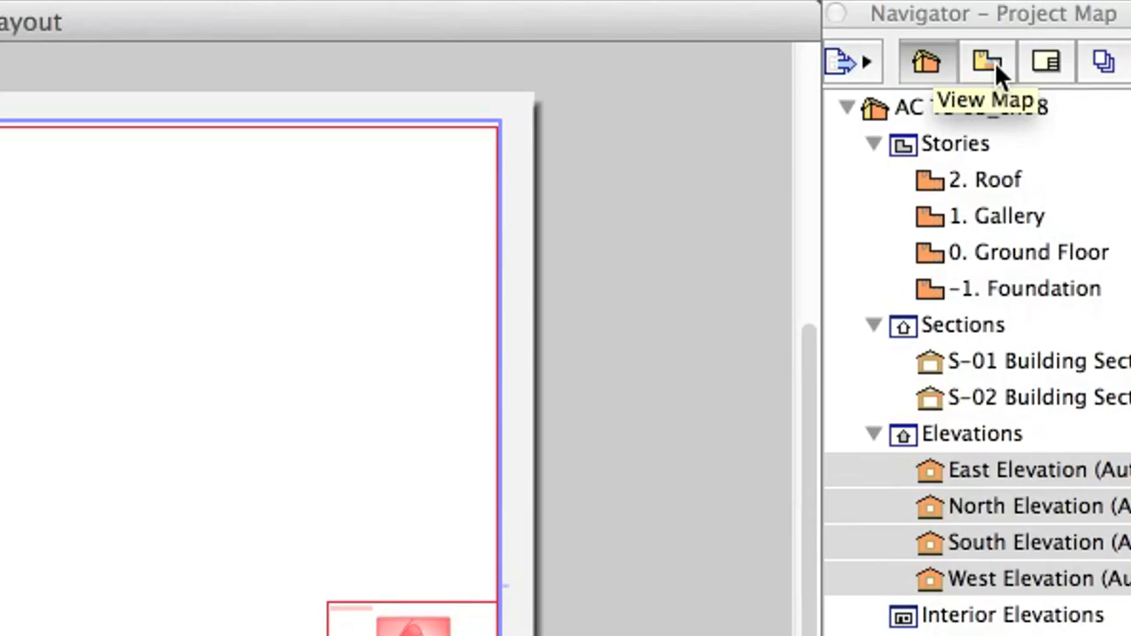
Step: Open the East Elevation saved view from the View Map
{"action": "left_click", "coordinate": [987, 61]}
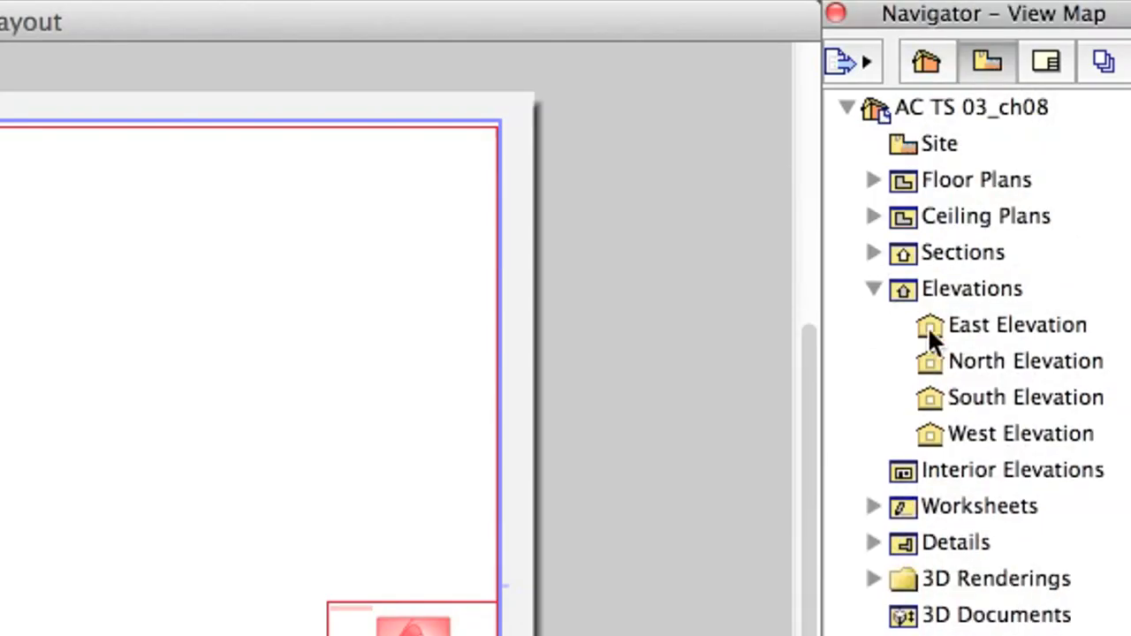
{"action": "double_click", "coordinate": [1021, 433]}
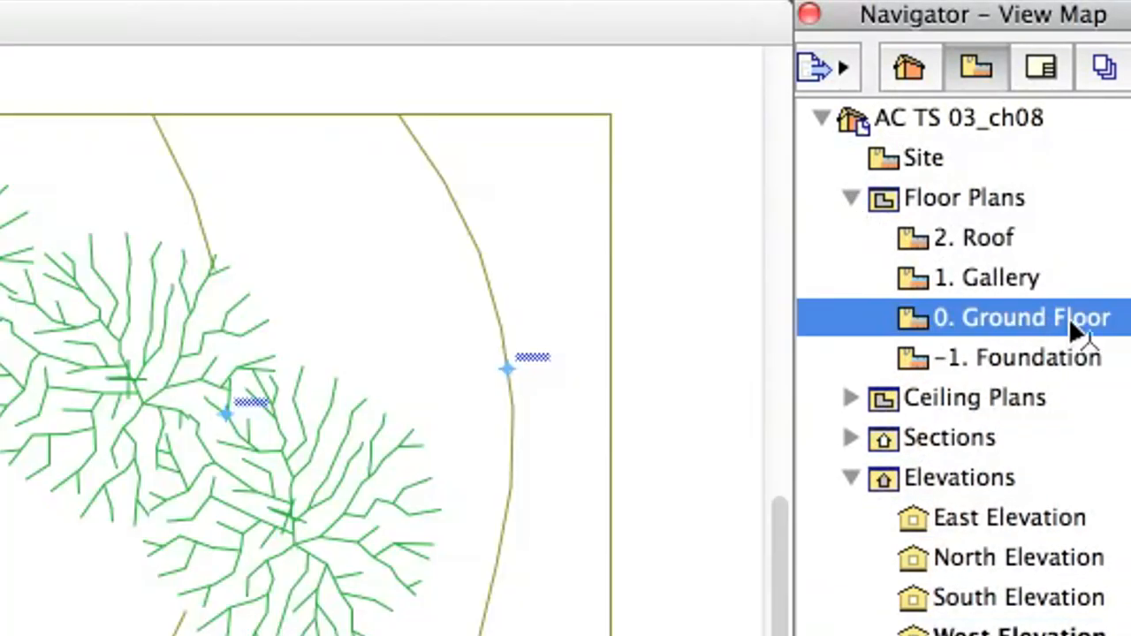
Step: On the Ground Floor plan, select the S-01 and S-02 section markers together
{"action": "double_click", "coordinate": [1021, 318]}
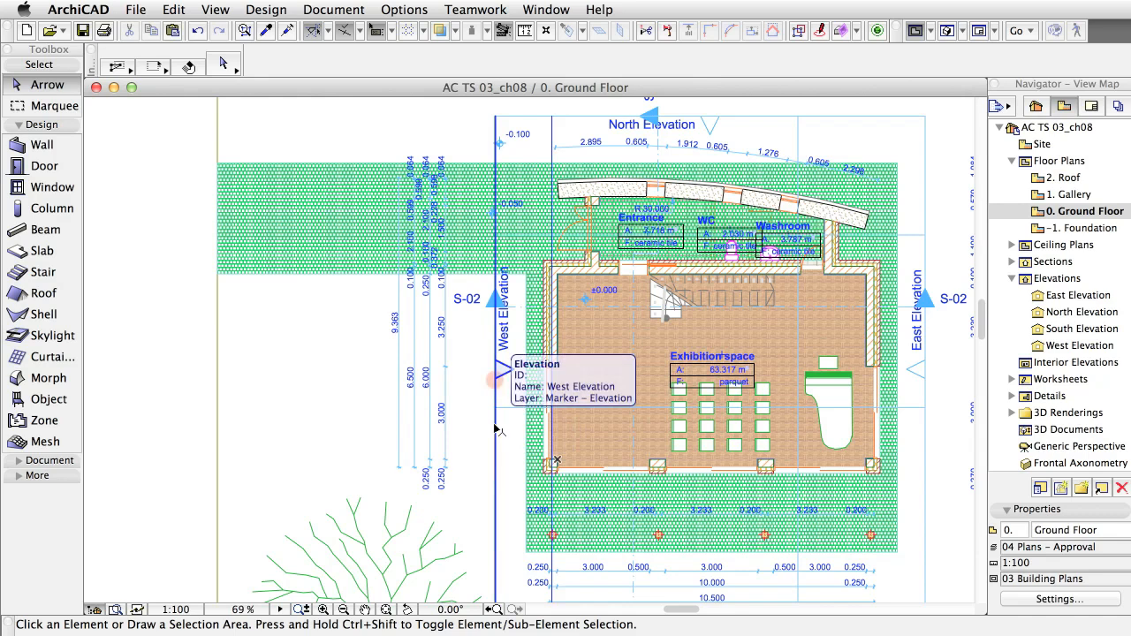
{"action": "left_click", "coordinate": [495, 368]}
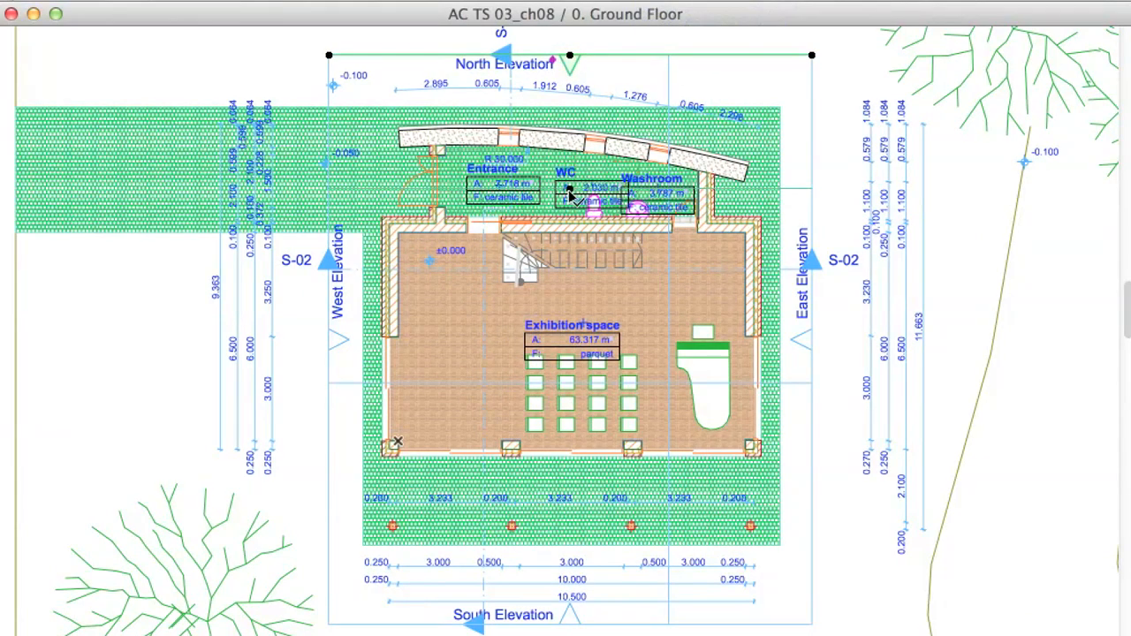
{"action": "left_click_drag", "start_coordinate": [570, 187], "coordinate": [573, 455]}
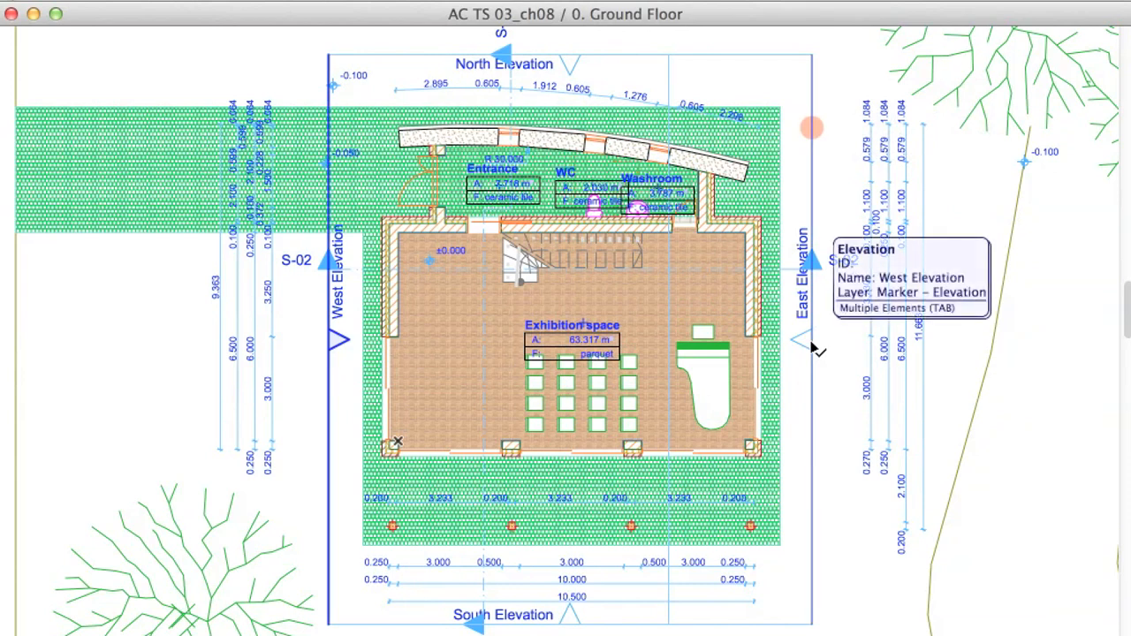
{"action": "left_click", "coordinate": [811, 340]}
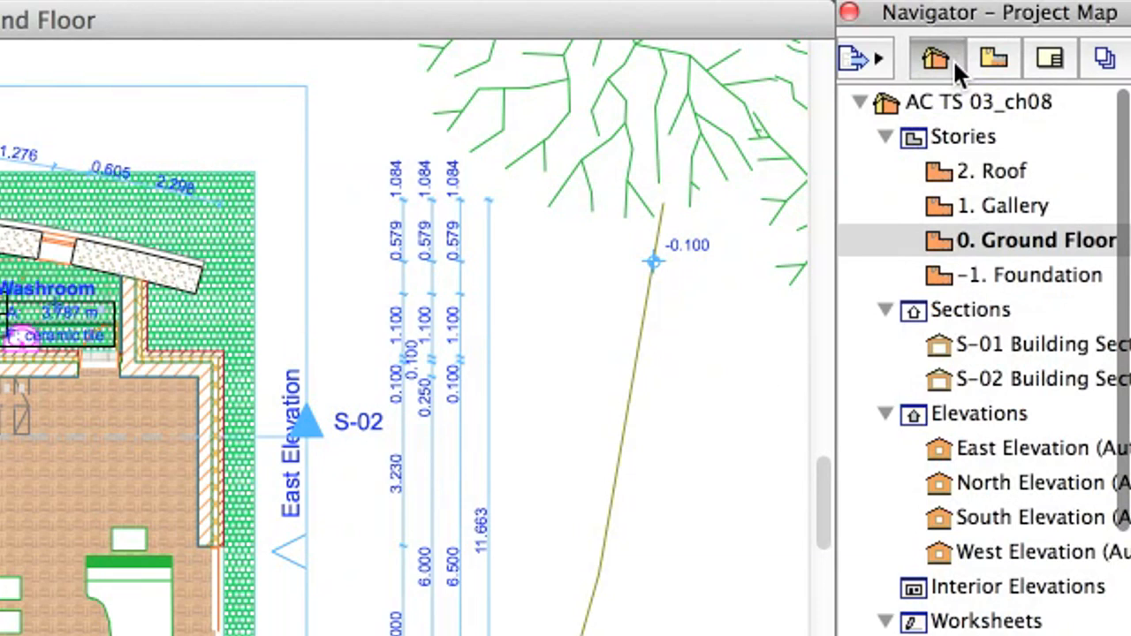
Step: From the Project Map, open Section Selection Settings for both selected markers
{"action": "left_click", "coordinate": [1016, 379]}
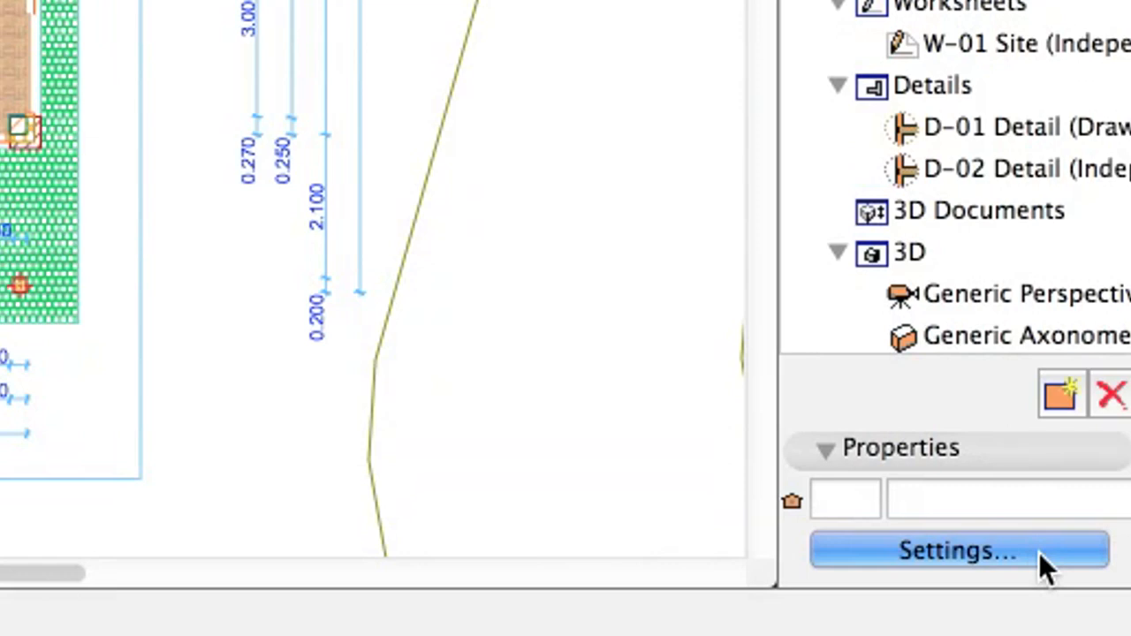
{"action": "left_click", "coordinate": [958, 550]}
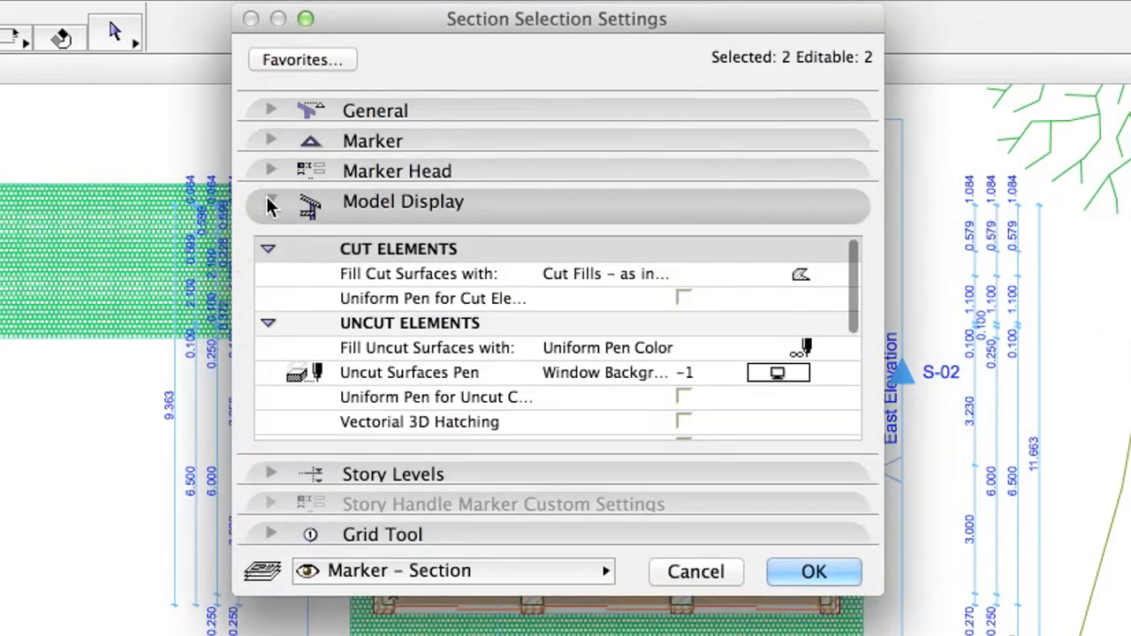
Step: Tick Uniform Pen for Cut Elements and for Uncut Contours, then confirm with OK
{"action": "left_click", "coordinate": [684, 298]}
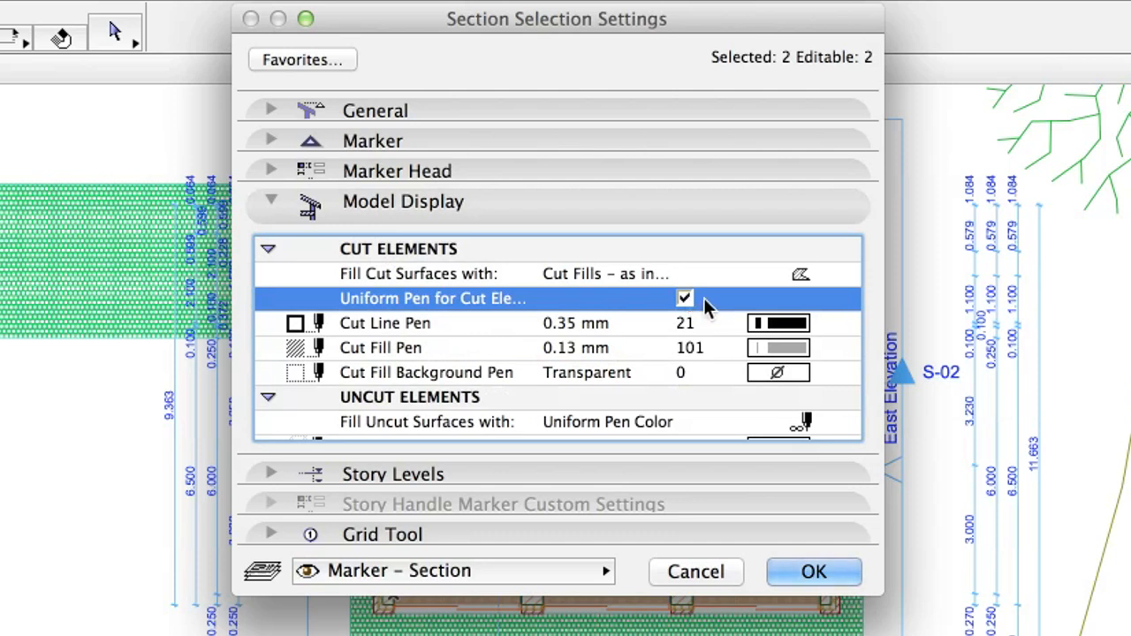
{"action": "scroll", "scroll_direction": "down", "scroll_amount": 3}
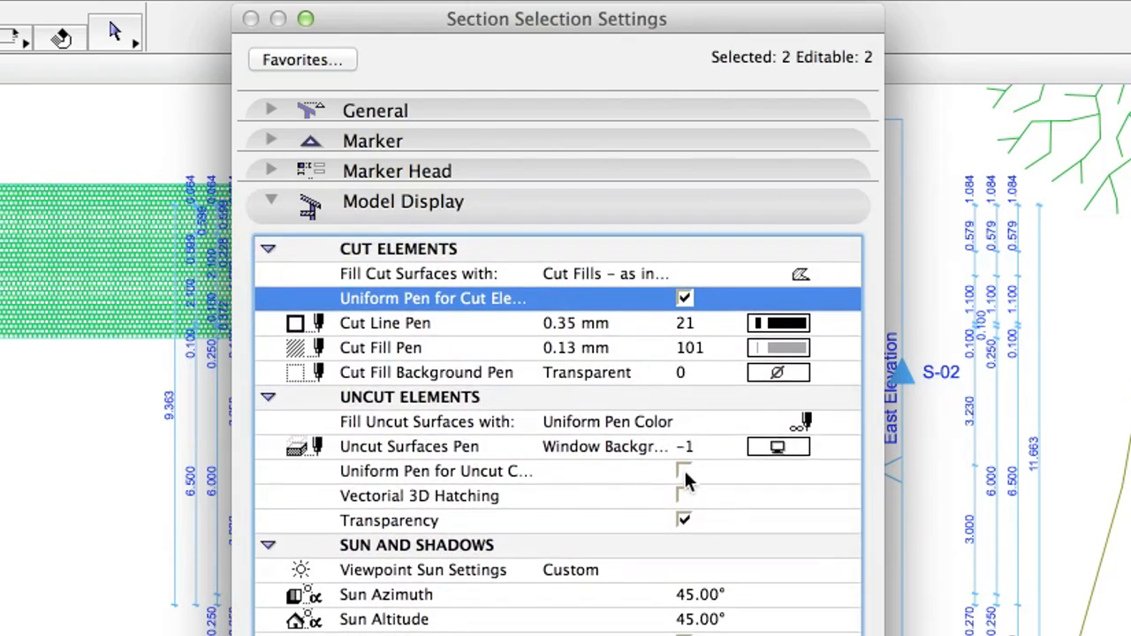
{"action": "left_click", "coordinate": [685, 471]}
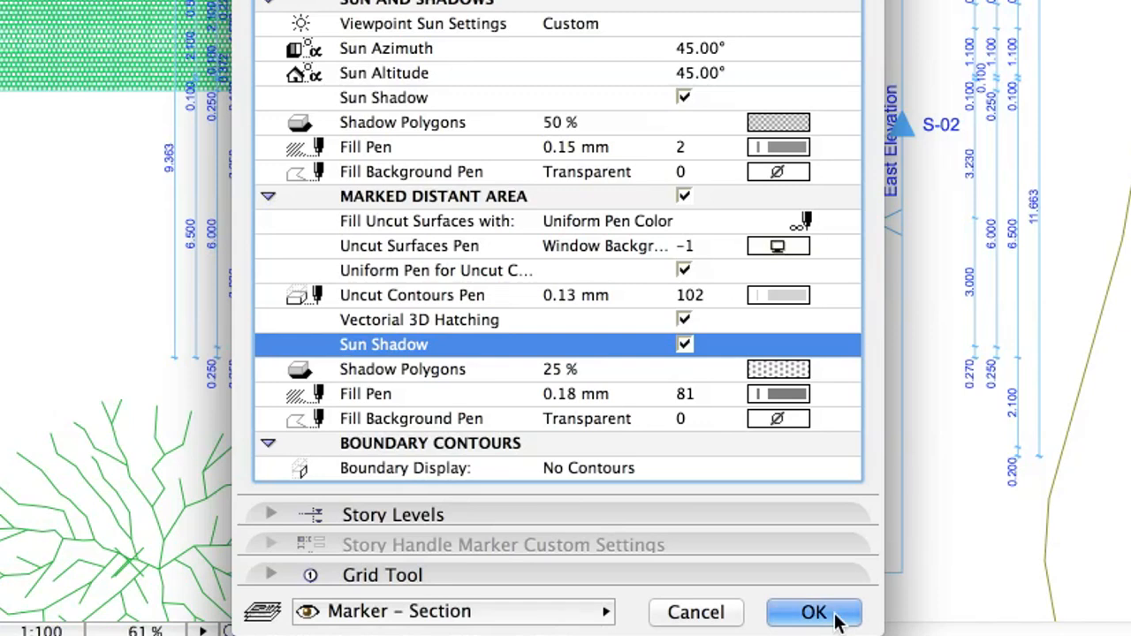
{"action": "left_click", "coordinate": [813, 611]}
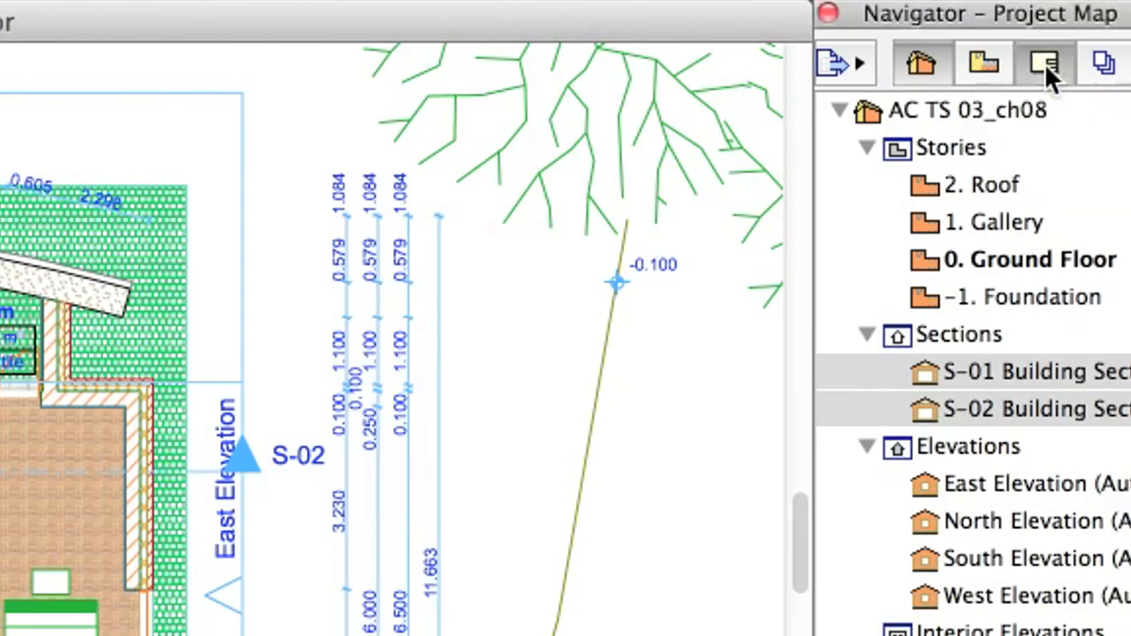
Step: Open the A.02.4 E-04 West Elevation layout and zoom out to the whole drawing
{"action": "left_click", "coordinate": [1044, 63]}
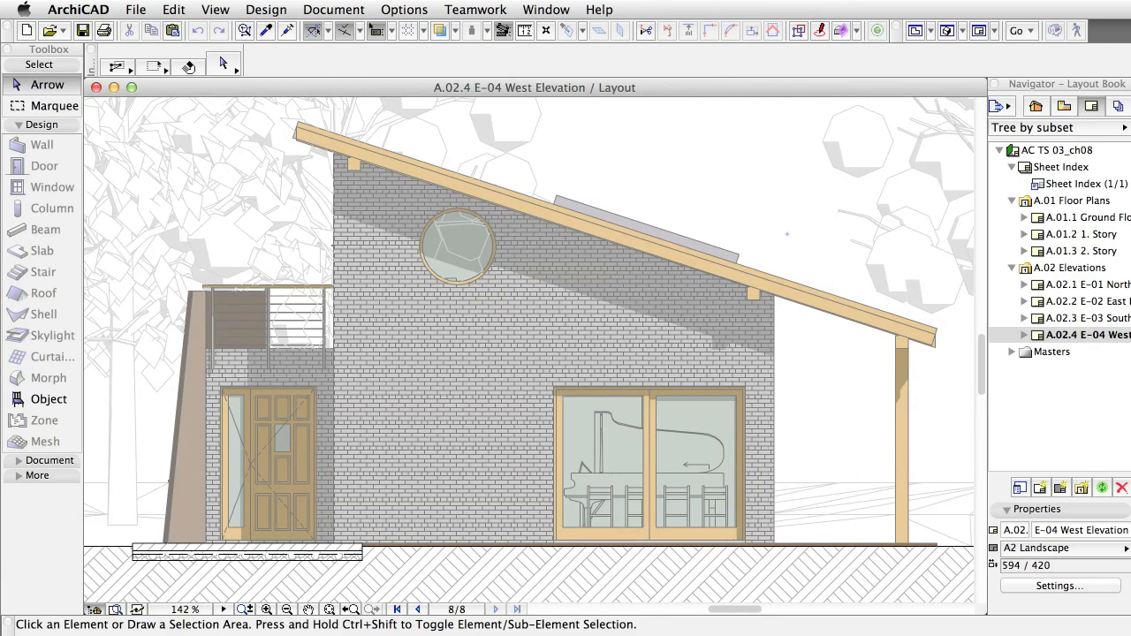
{"action": "left_click", "coordinate": [286, 610]}
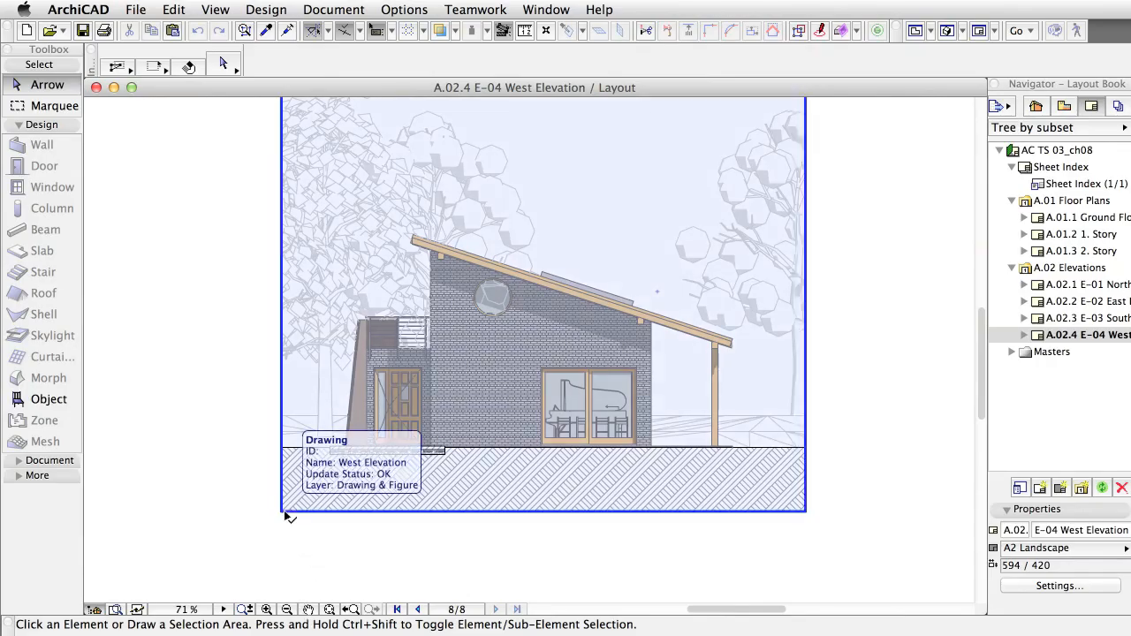
Step: Select the placed West Elevation drawing on the layout sheet
{"action": "left_click", "coordinate": [542, 292]}
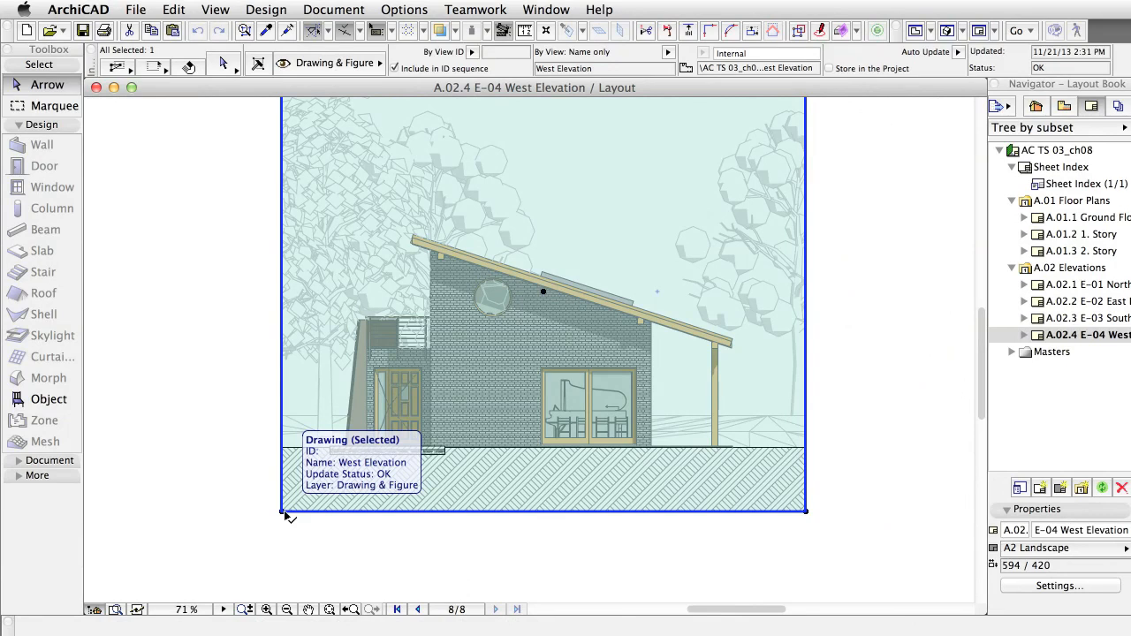
{"action": "mouse_move", "coordinate": [224, 67]}
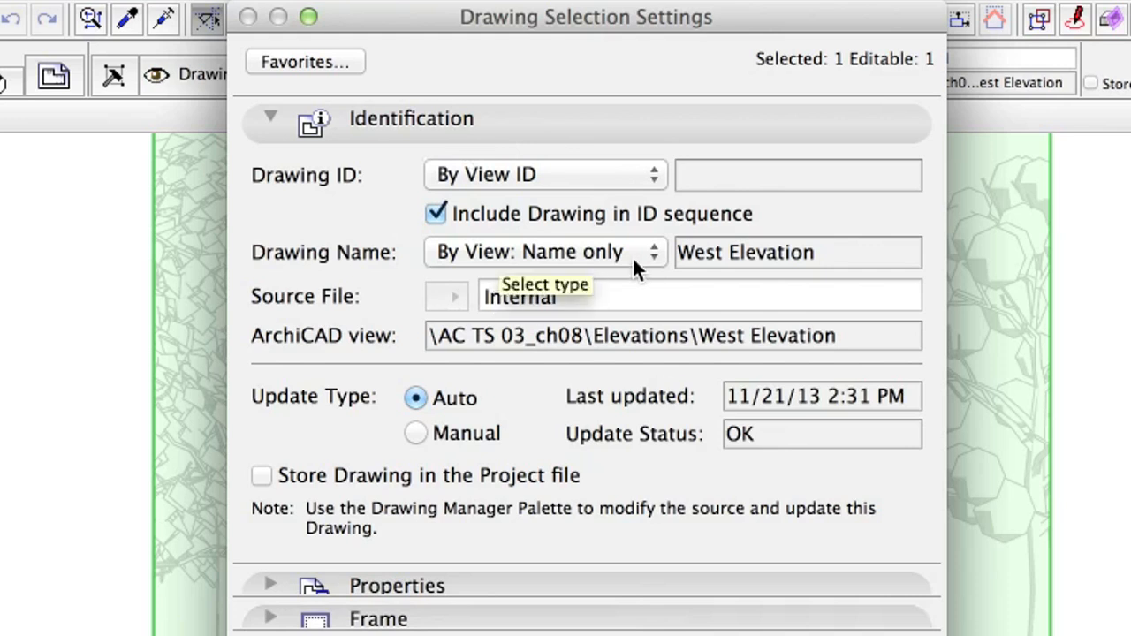
{"action": "mouse_move", "coordinate": [468, 394]}
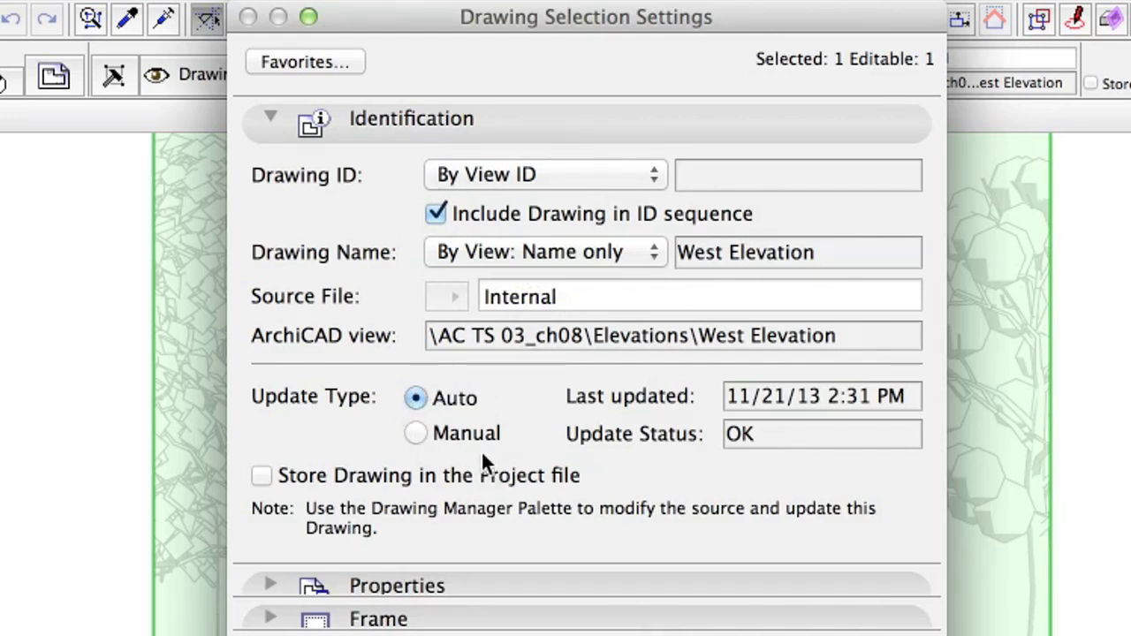
{"action": "mouse_move", "coordinate": [486, 464]}
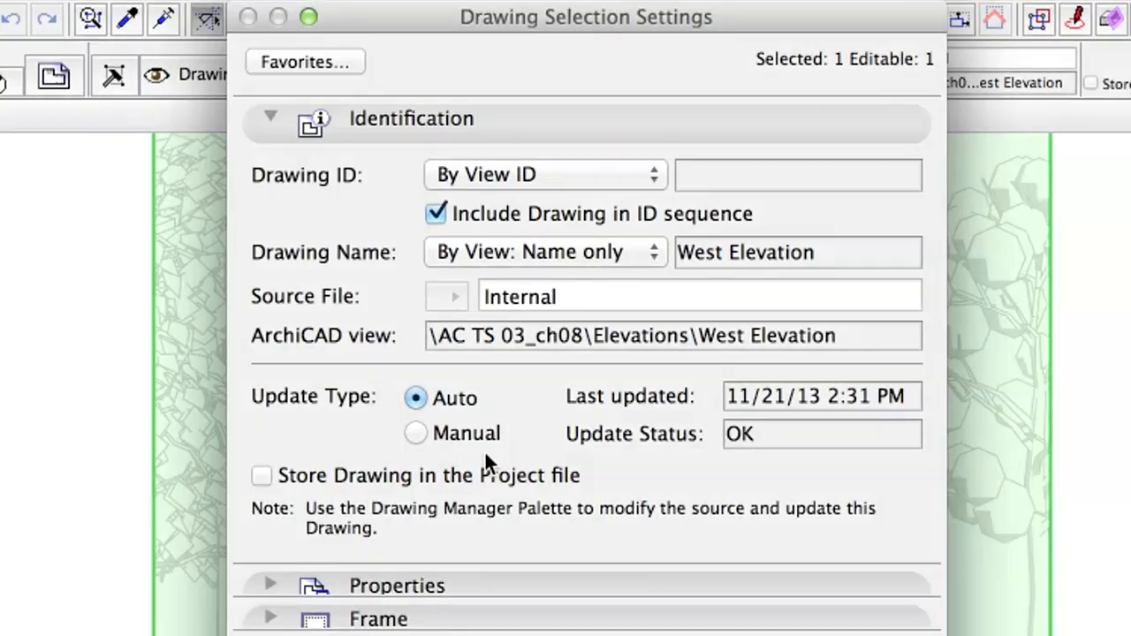
{"action": "mouse_move", "coordinate": [610, 464]}
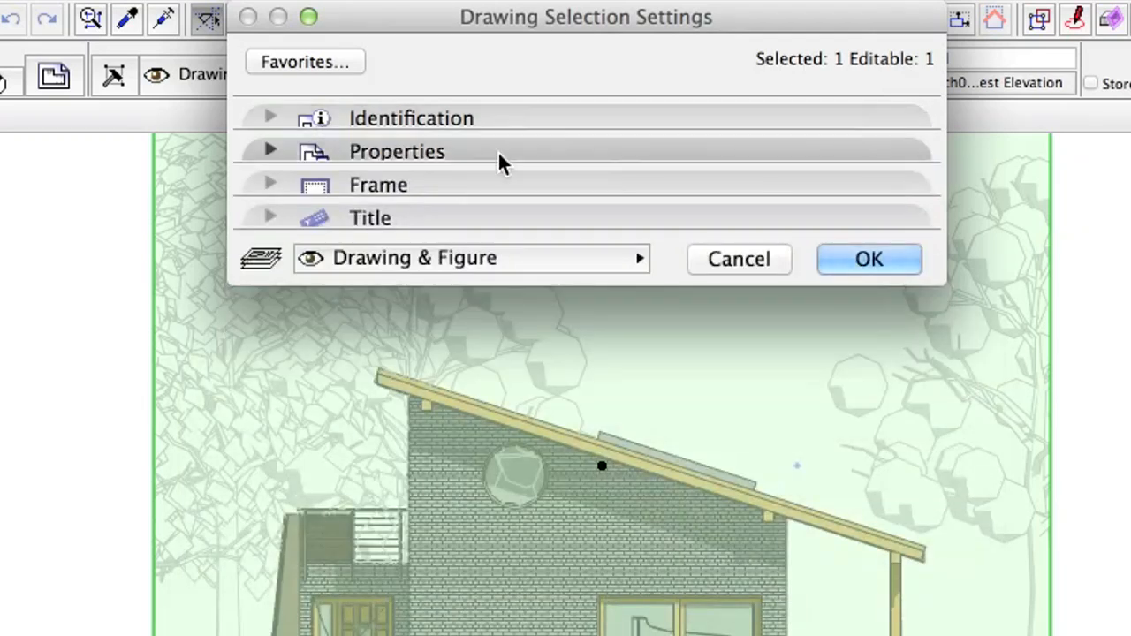
Step: In the drawing's Properties, set Colors to Black and White
{"action": "left_click", "coordinate": [397, 151]}
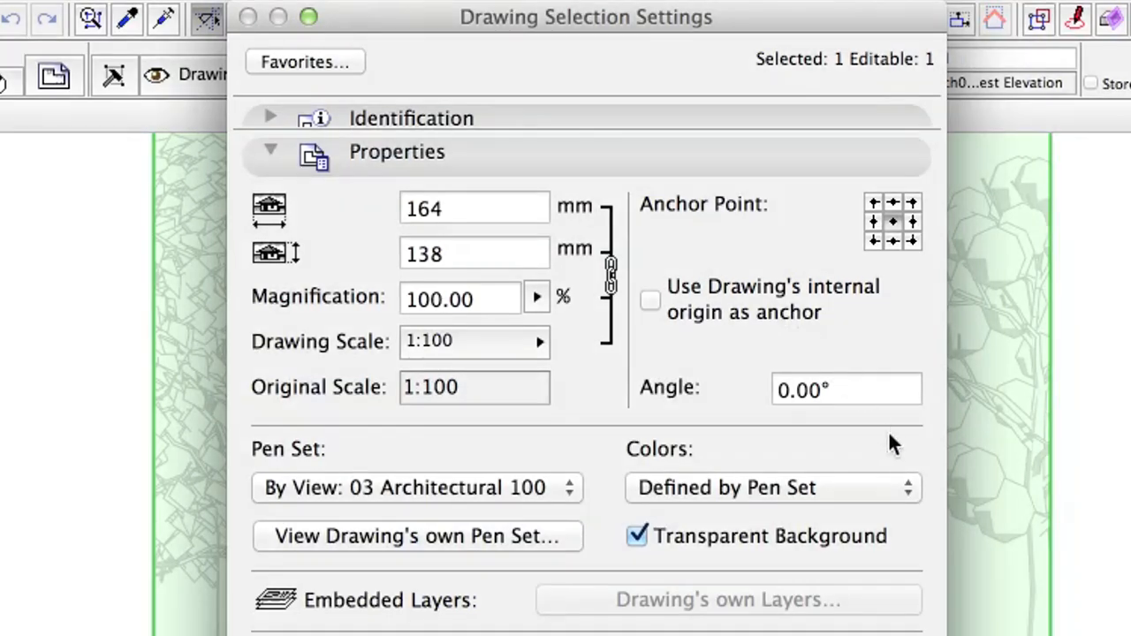
{"action": "left_click", "coordinate": [769, 486]}
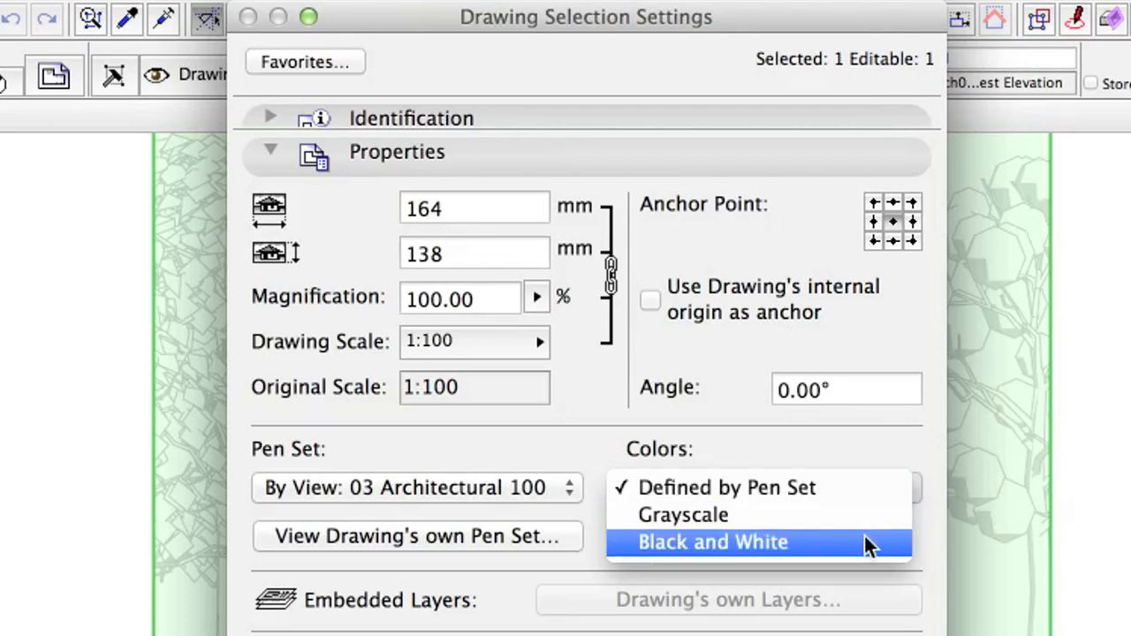
{"action": "mouse_move", "coordinate": [870, 552]}
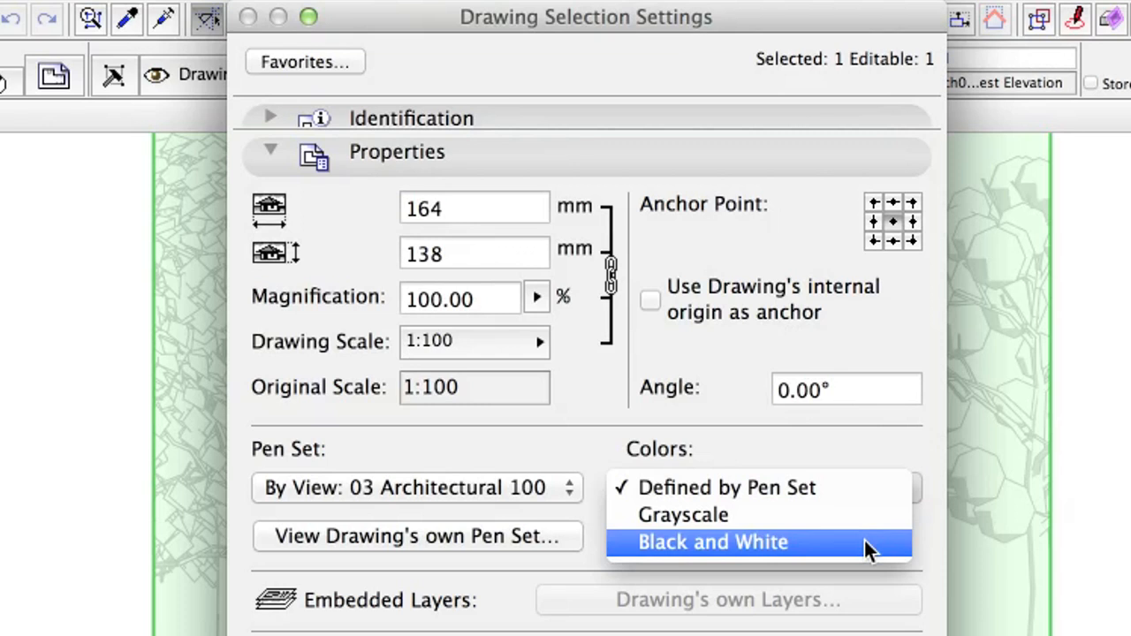
{"action": "left_click", "coordinate": [712, 542]}
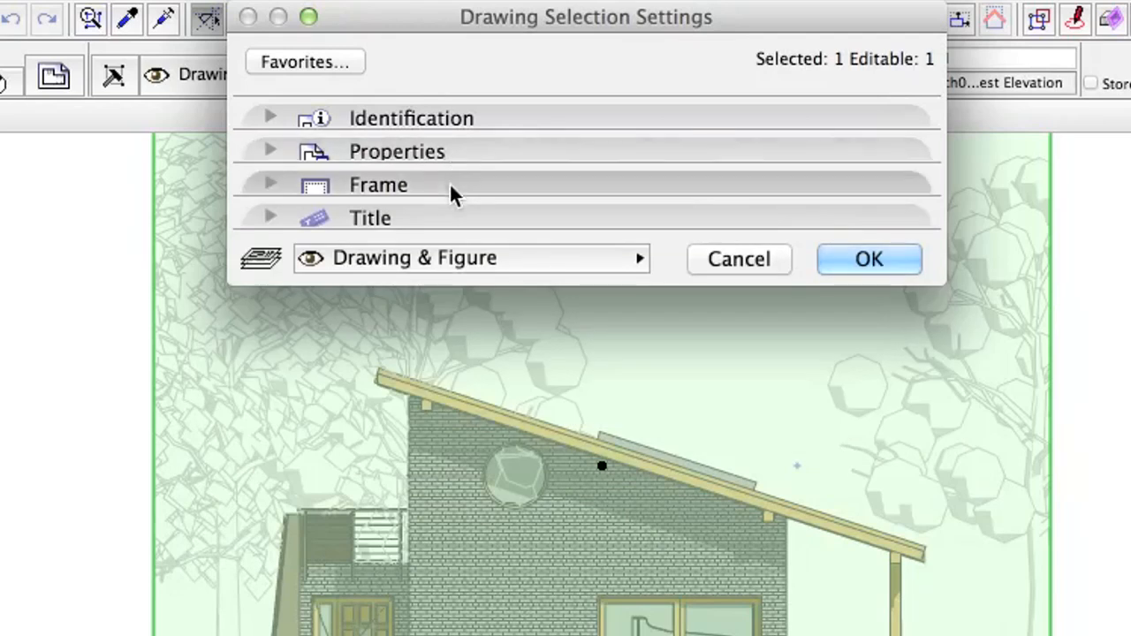
Step: Check the West Elevation drawing's frame is fitted to the drawing, then collapse the Frame panel
{"action": "left_click", "coordinate": [270, 184]}
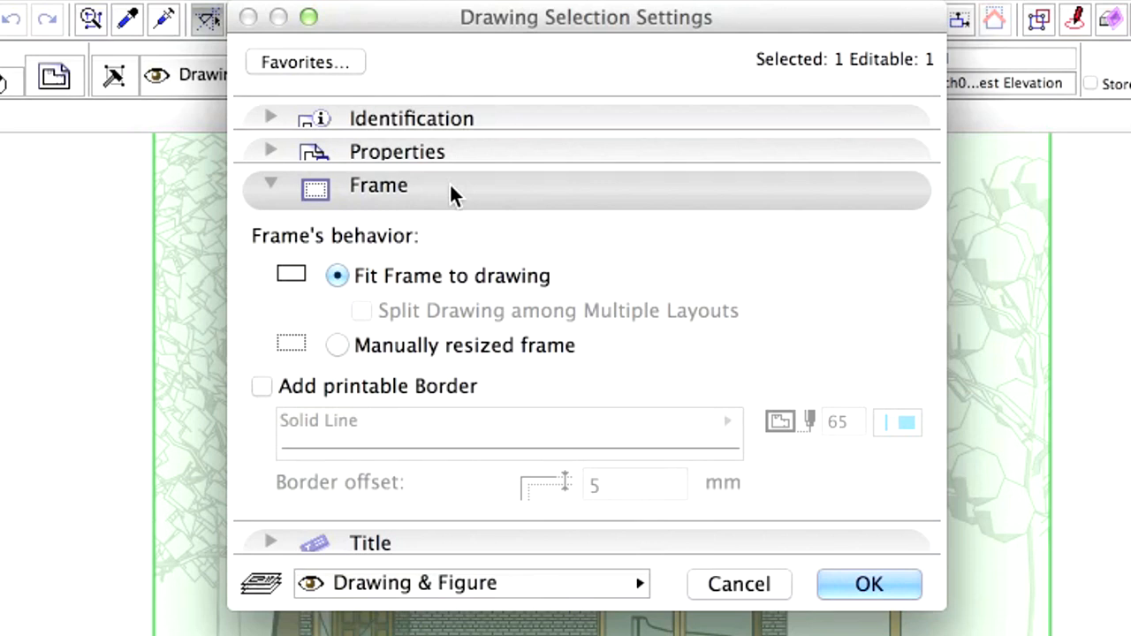
{"action": "left_click", "coordinate": [270, 184]}
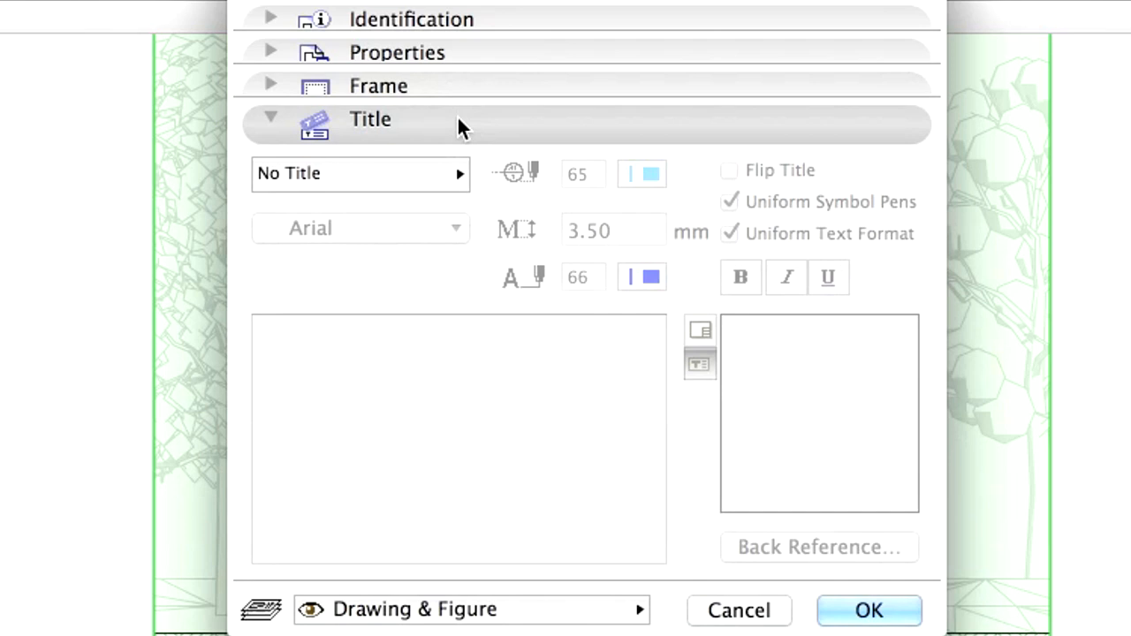
Step: Set the drawing title to Built-in Drawing Title and confirm the settings with OK
{"action": "left_click", "coordinate": [360, 174]}
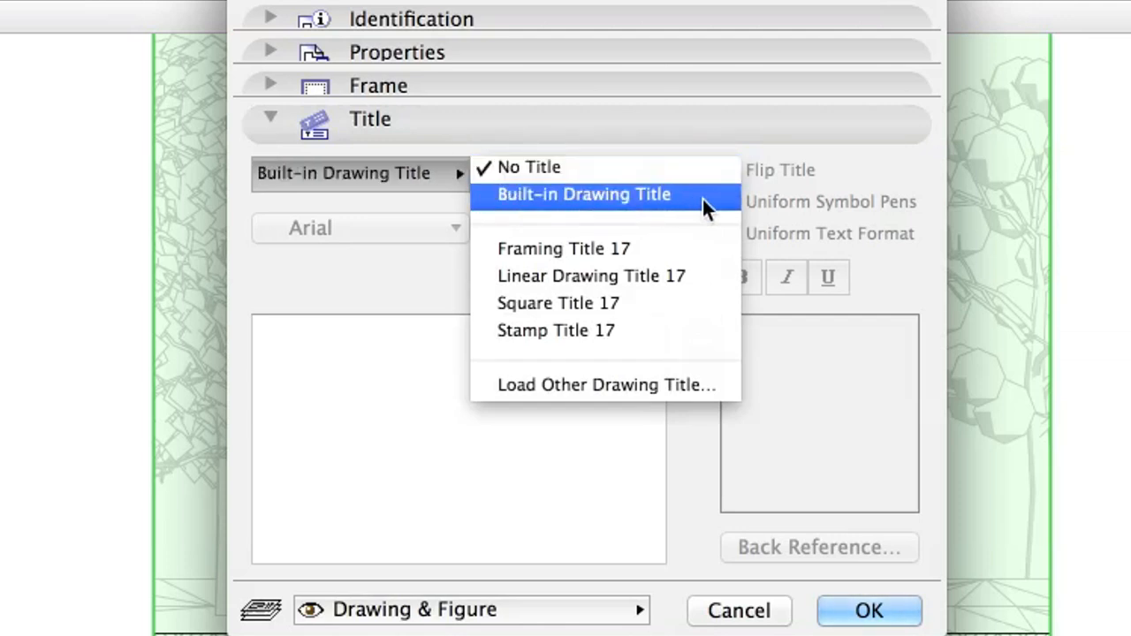
{"action": "left_click", "coordinate": [583, 193]}
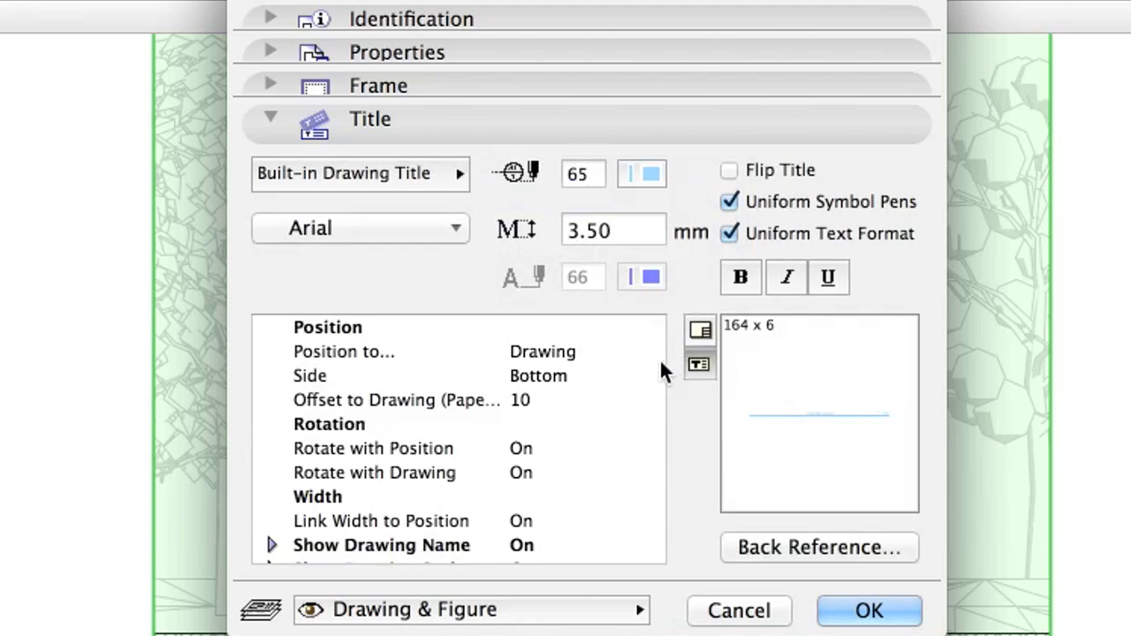
{"action": "mouse_move", "coordinate": [663, 376]}
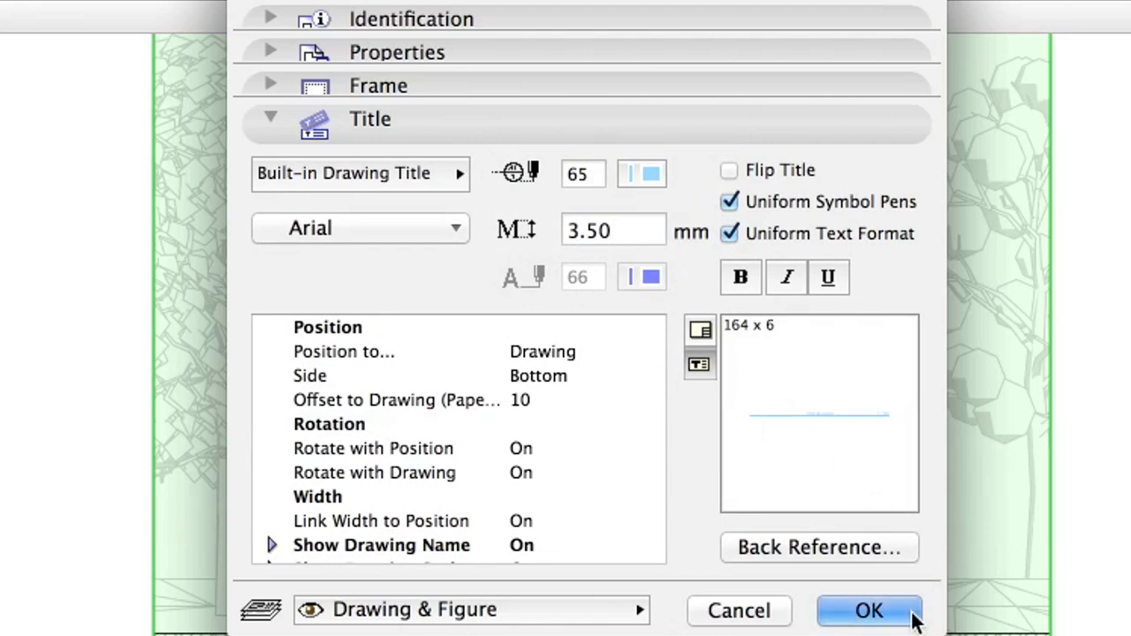
{"action": "left_click", "coordinate": [868, 611]}
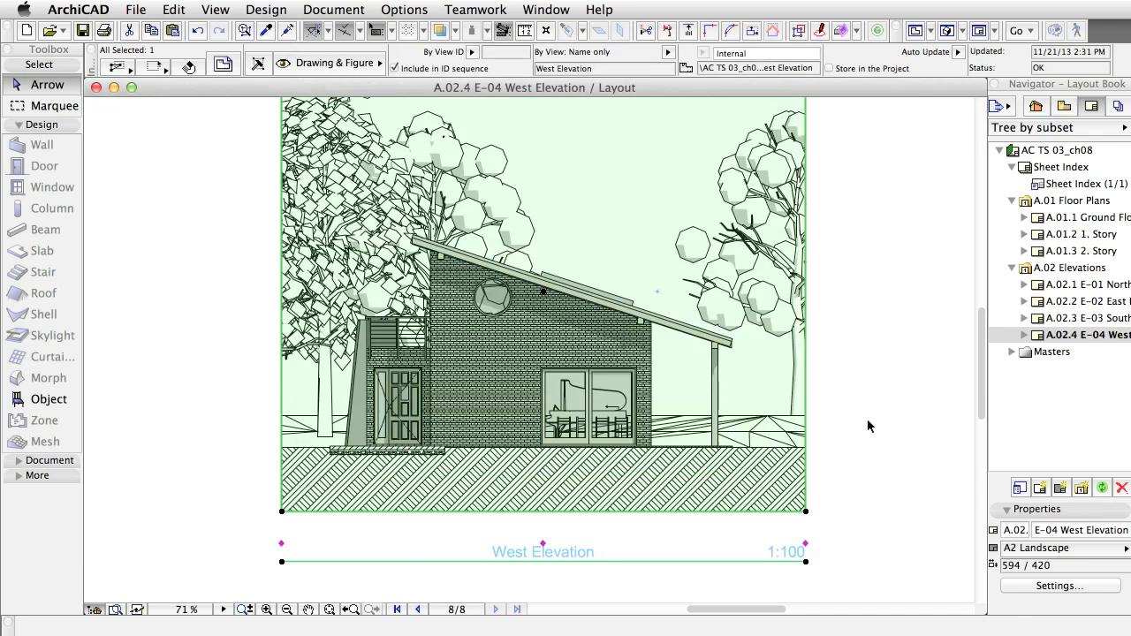